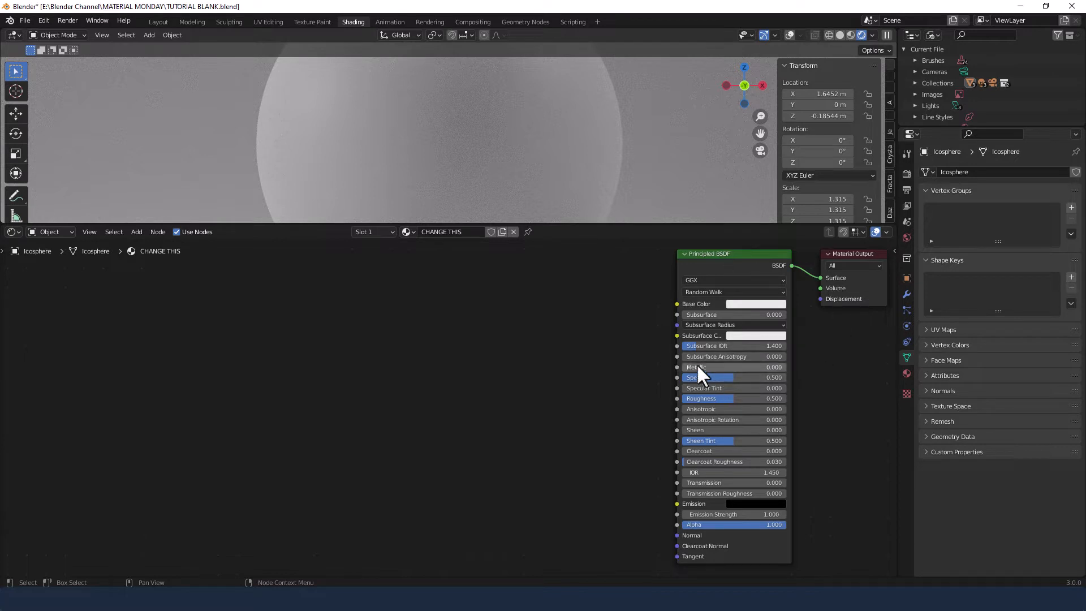
mouse_move(644, 352)
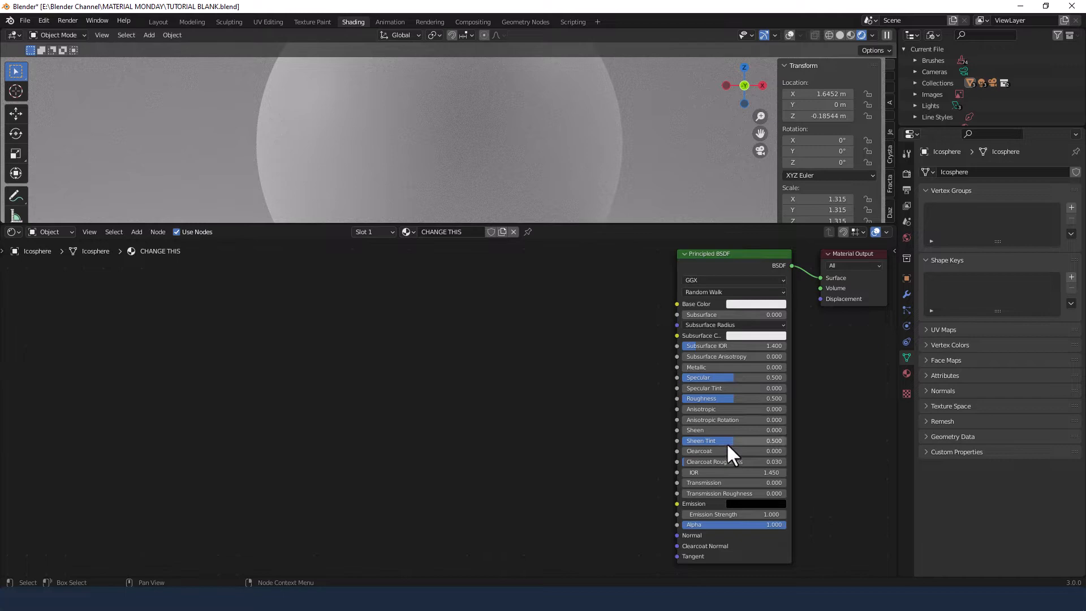
mouse_move(734, 380)
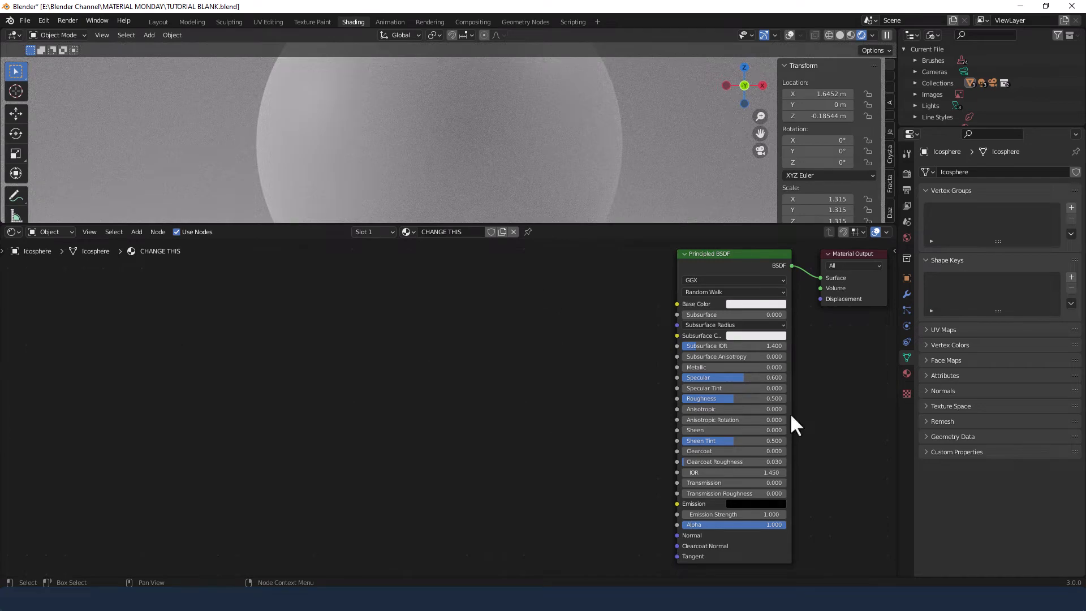
Lower the Principled BSDF Roughness to 0.35.
double_click(708, 398)
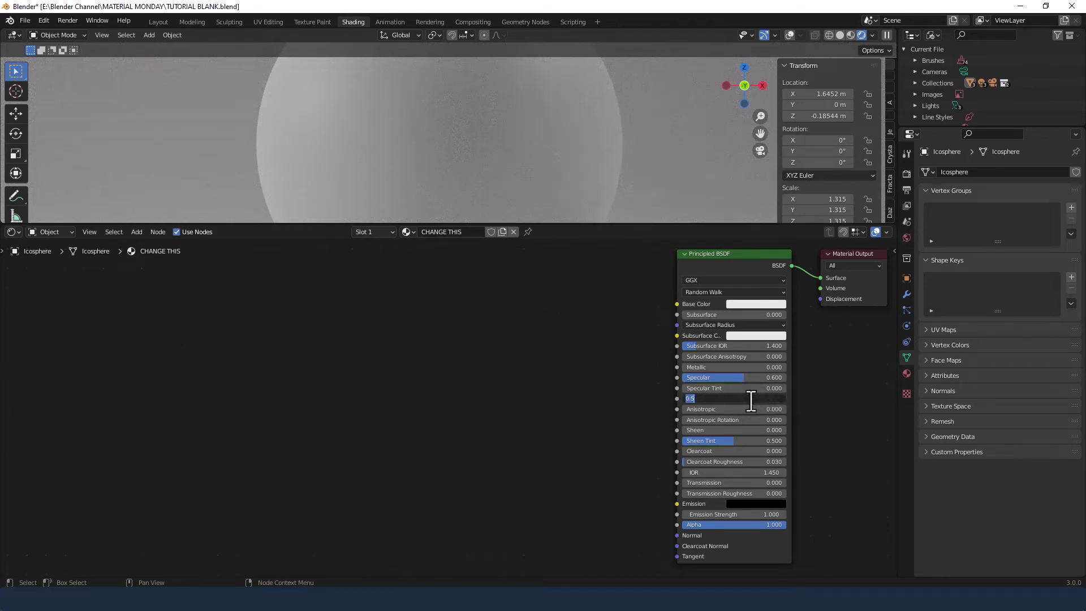
text(0.350)
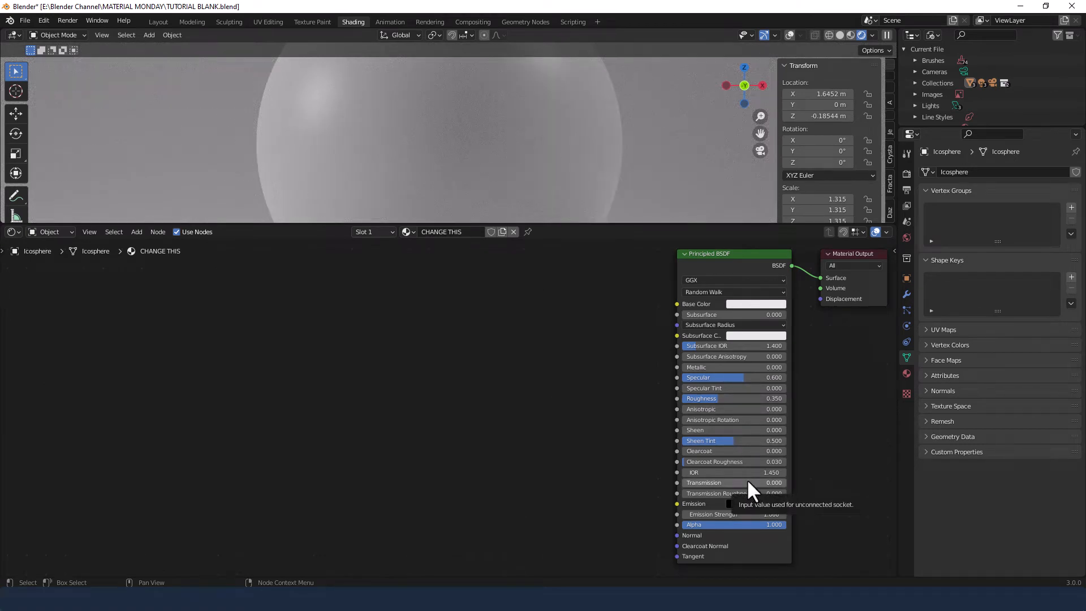
mouse_move(634, 444)
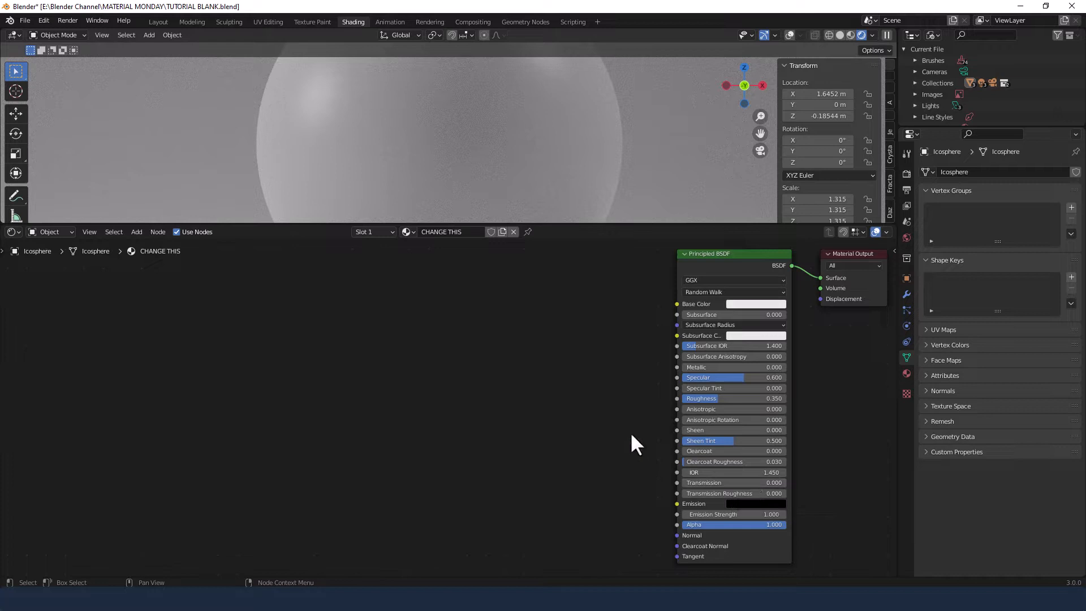
mouse_move(566, 387)
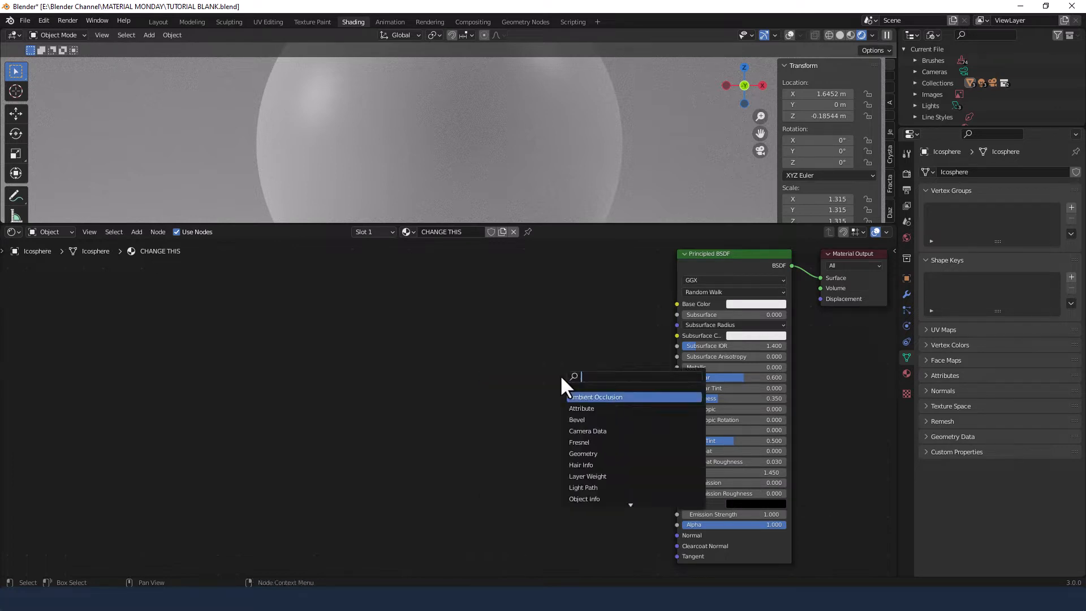
Add a ColorRamp node and feed its Color into the shader's Base Color.
text(COLO)
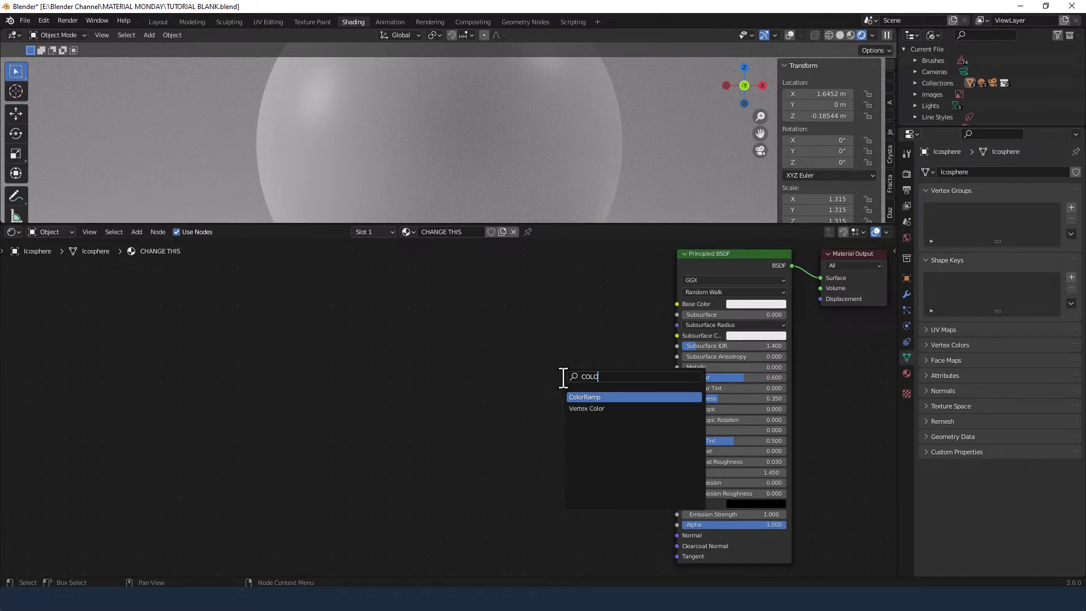
click(583, 397)
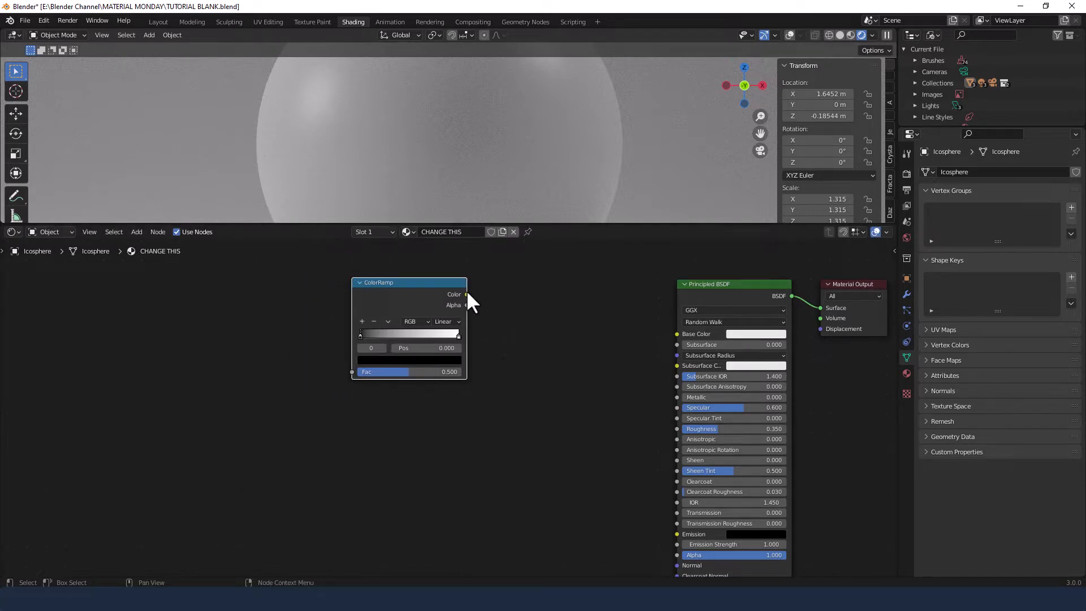
drag(465, 294, 676, 333)
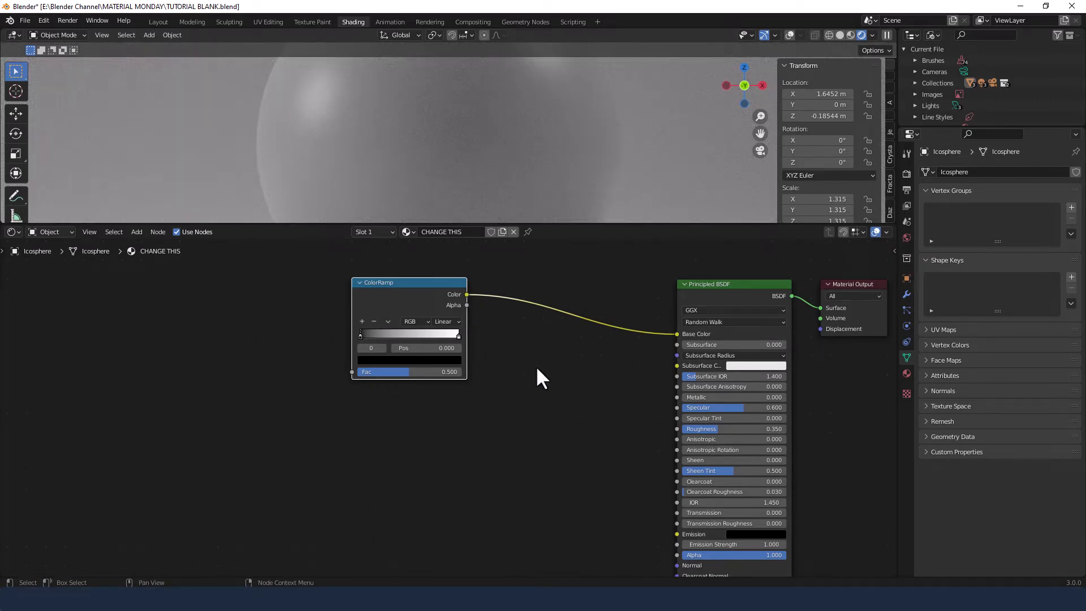
Set the ramp to HSL colour mode with Counter-Clockwise interpolation.
click(409, 321)
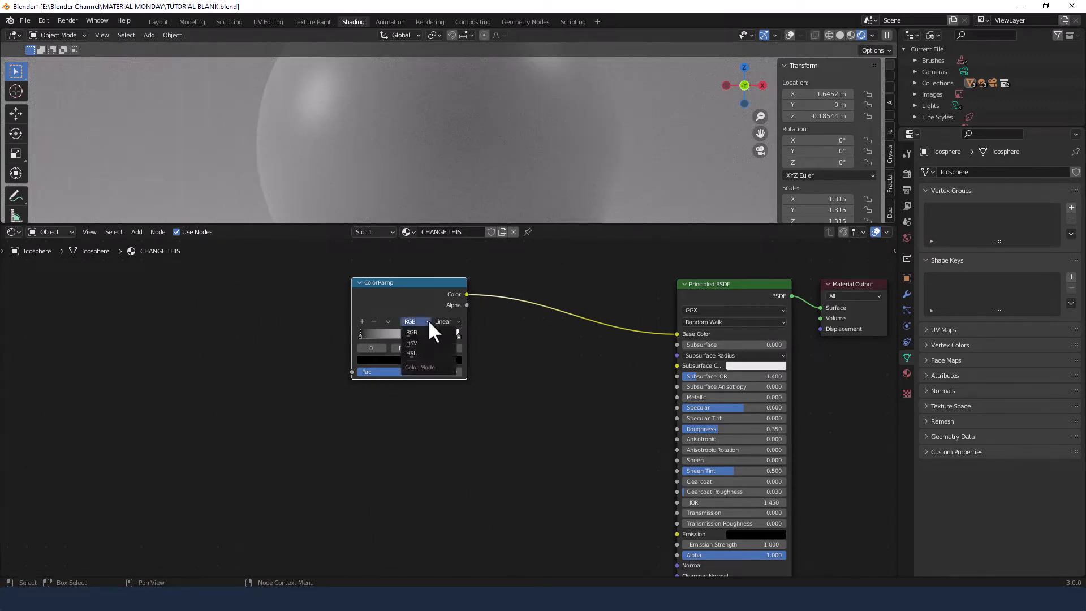
click(412, 353)
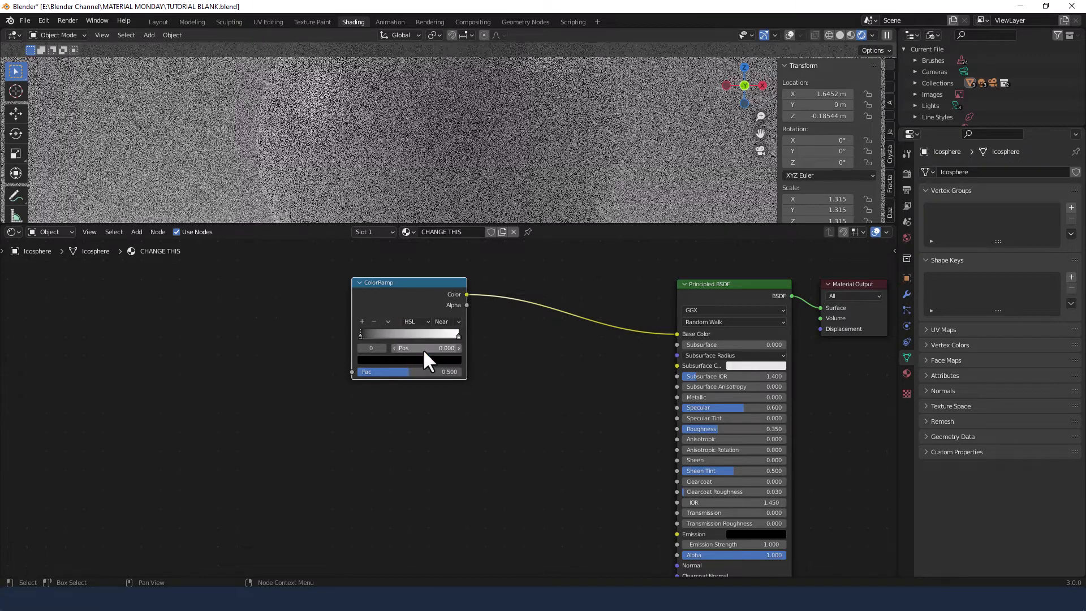
click(447, 321)
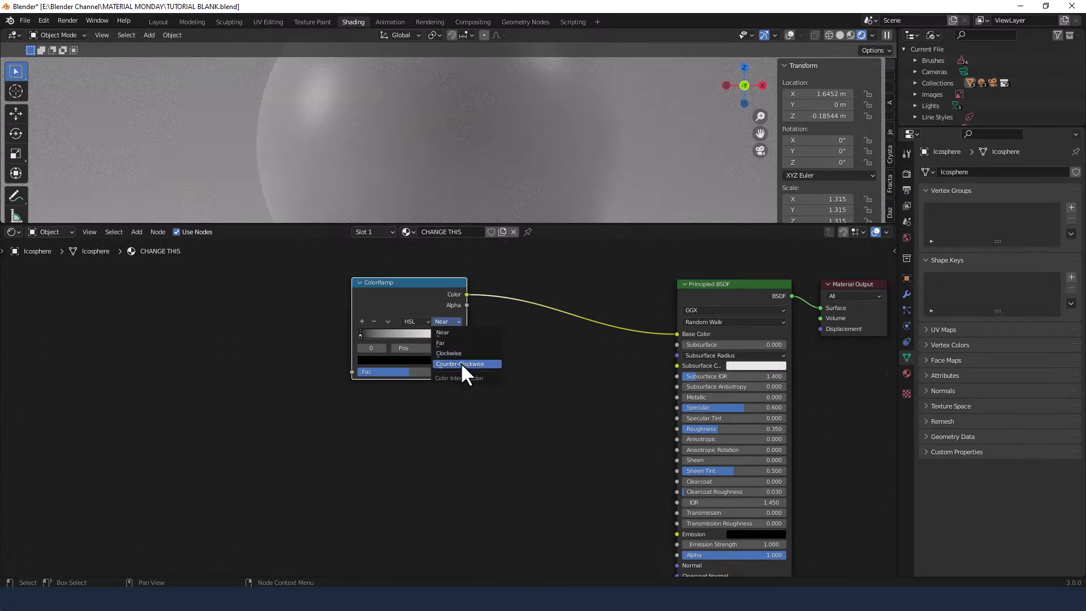
click(466, 363)
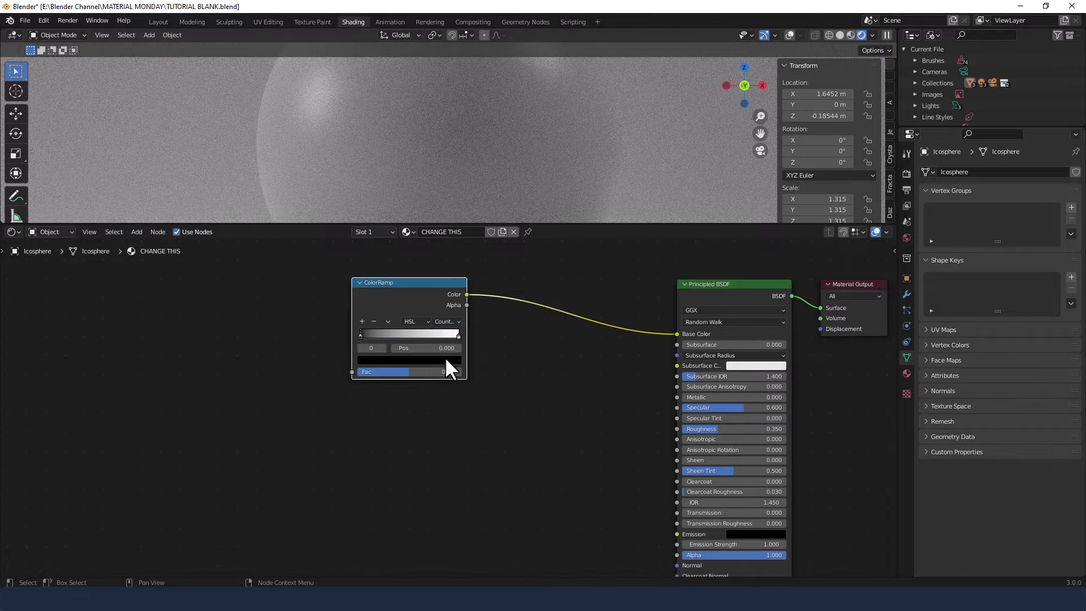
Tint the stop dark brown (hue 0.064, saturation 0.977) and move the right stop to 0.95.
drag(450, 372, 383, 372)
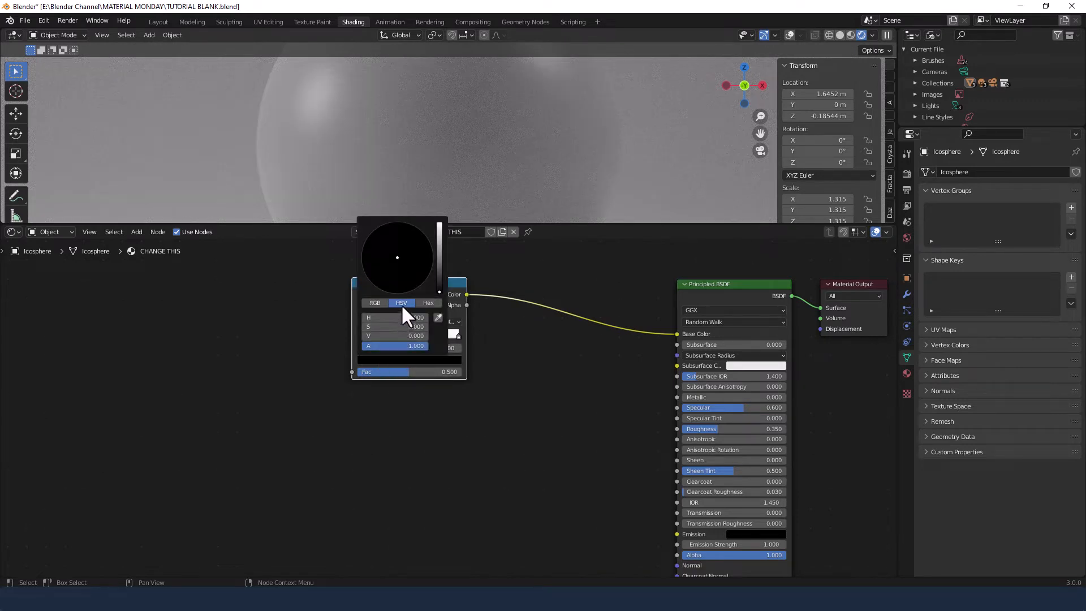
click(391, 317)
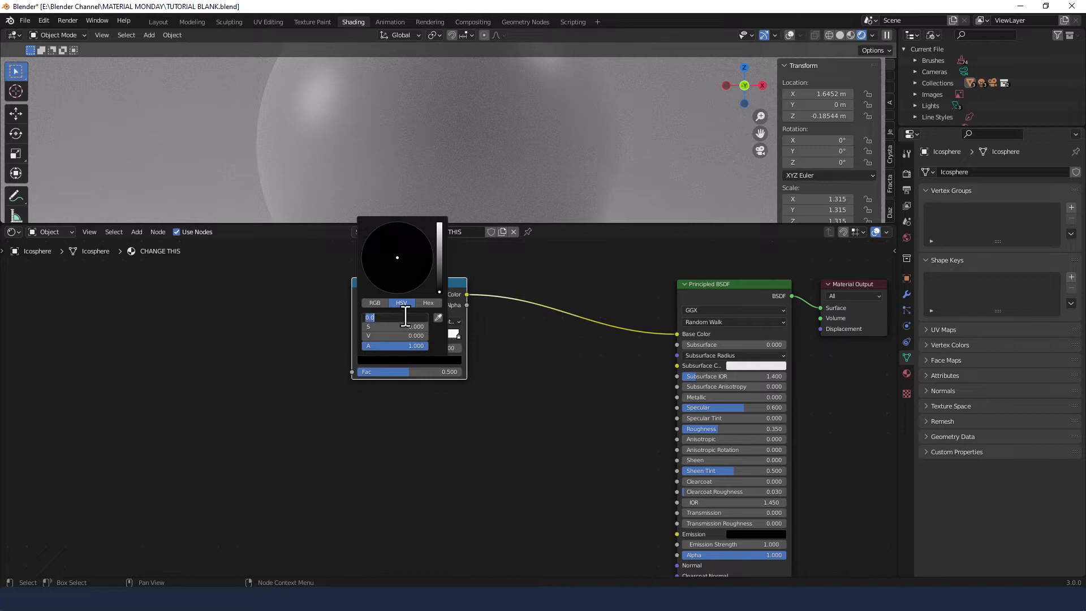
text(.064)
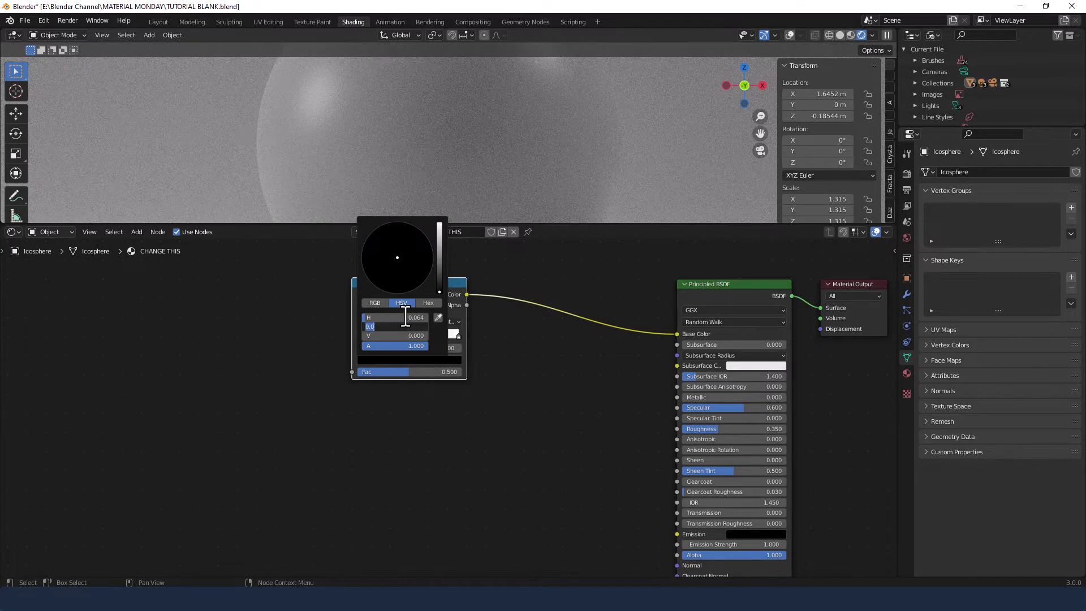
text(.977)
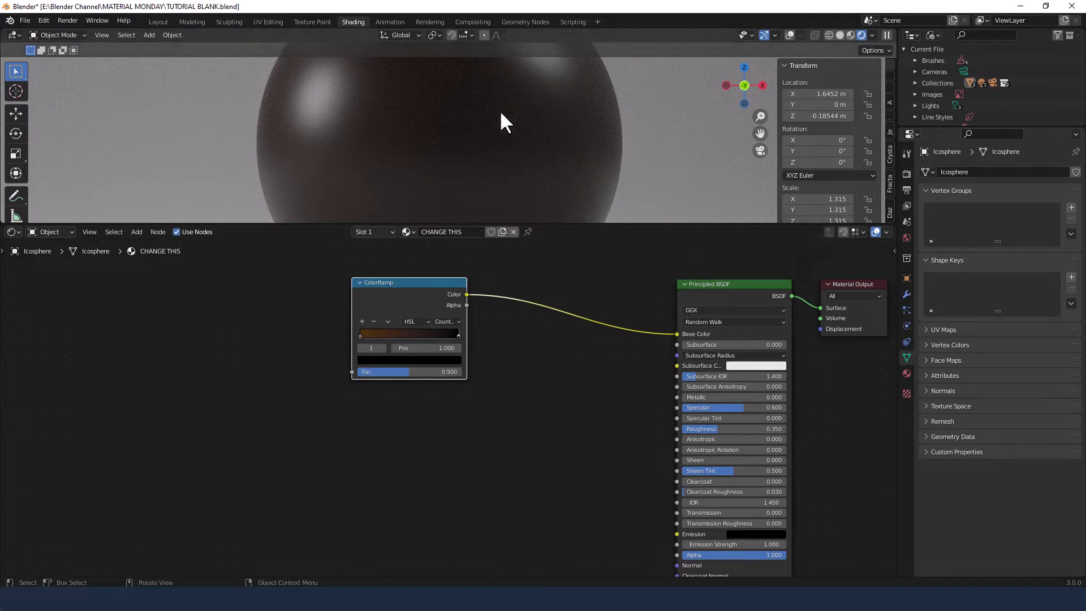
mouse_move(426, 365)
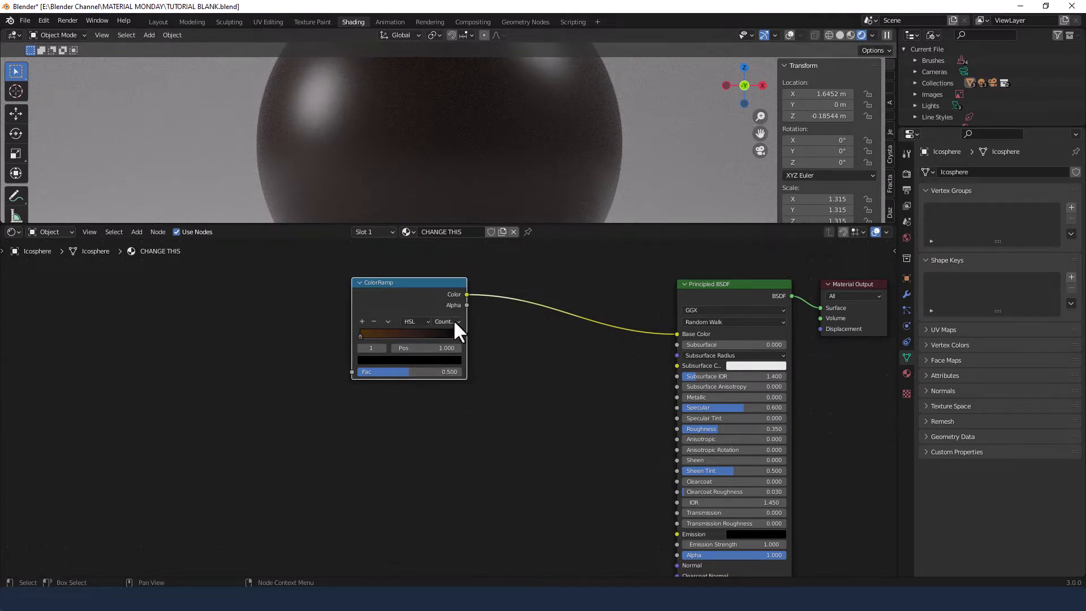
double_click(426, 348)
text(0.950)
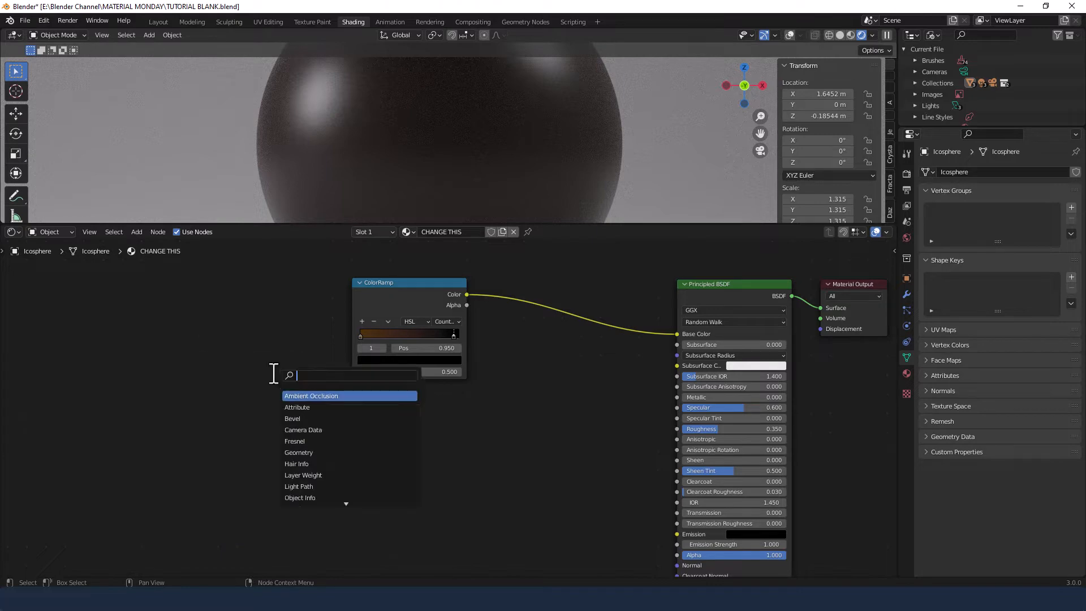
Add a Voronoi Texture whose Distance drives the ColorRamp factor.
text(VORON)
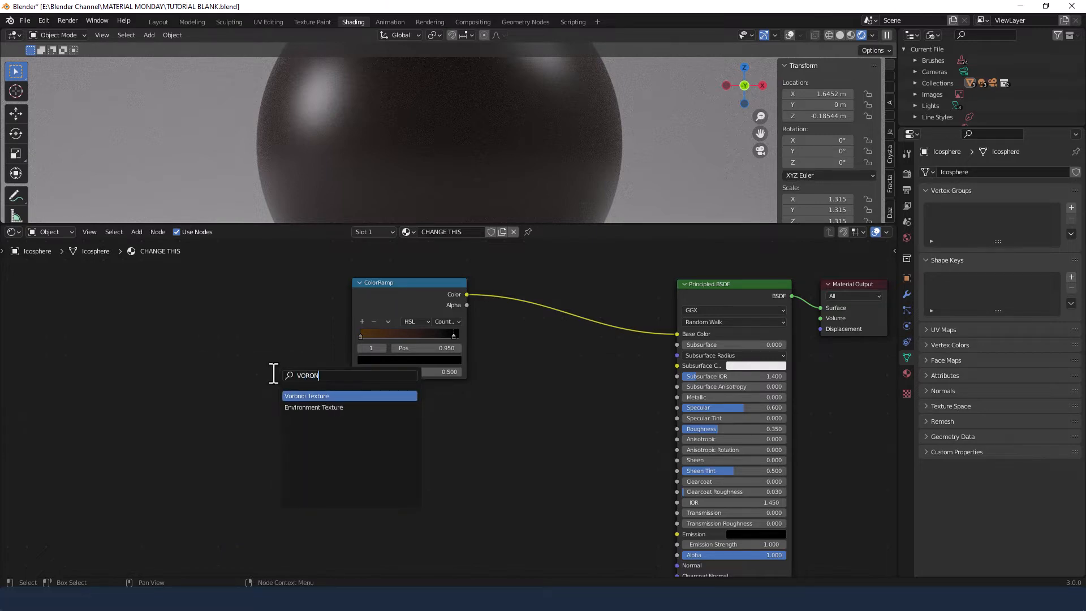
click(306, 396)
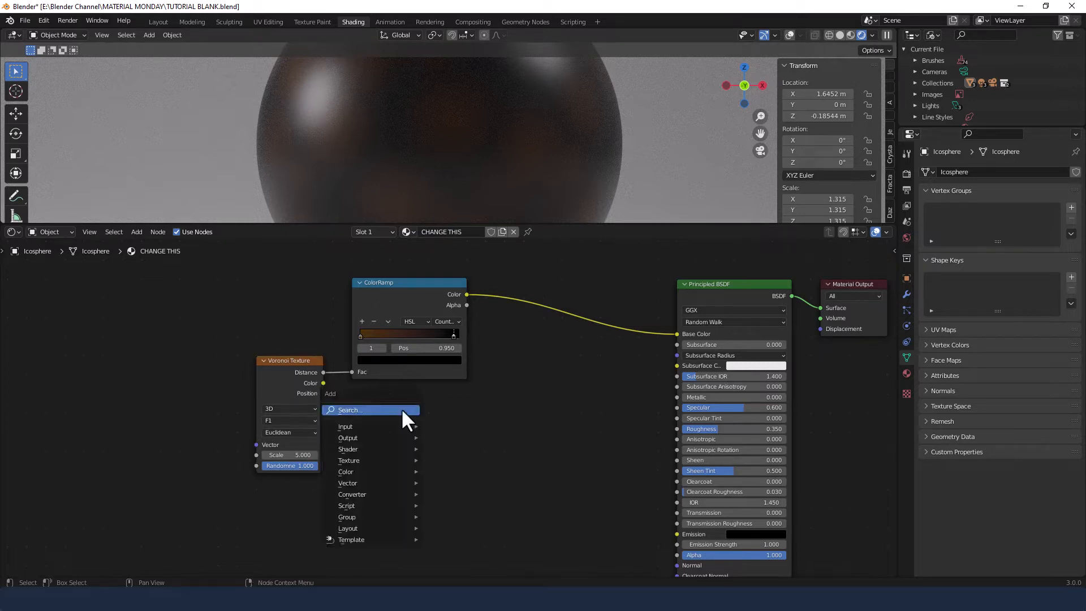
Add a second black-to-white ColorRamp fed by the Voronoi Distance output.
text(COLO)
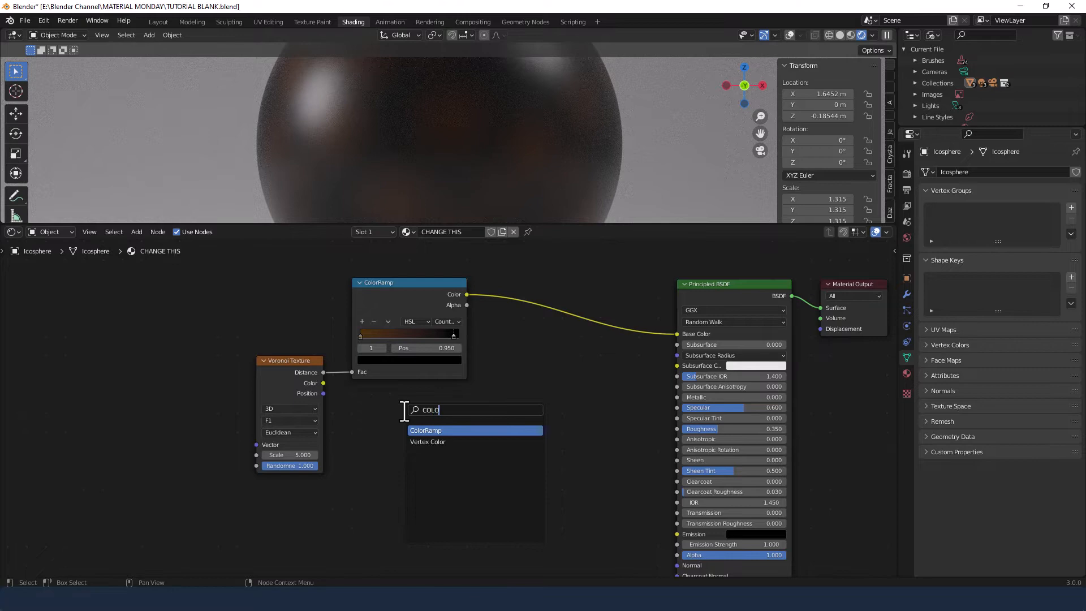
click(427, 430)
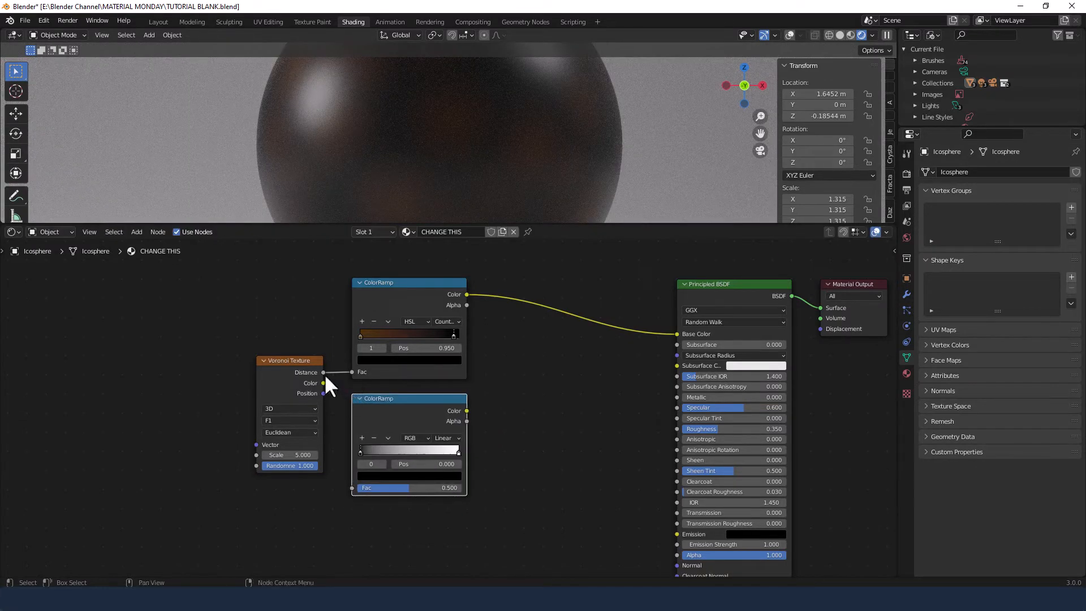
drag(322, 384, 336, 437)
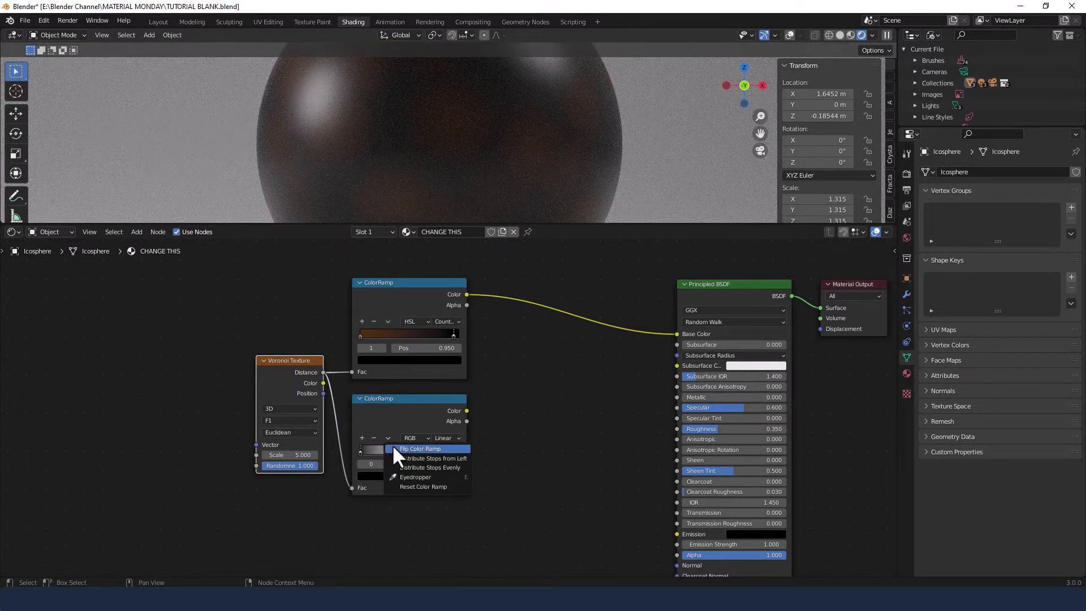
click(420, 449)
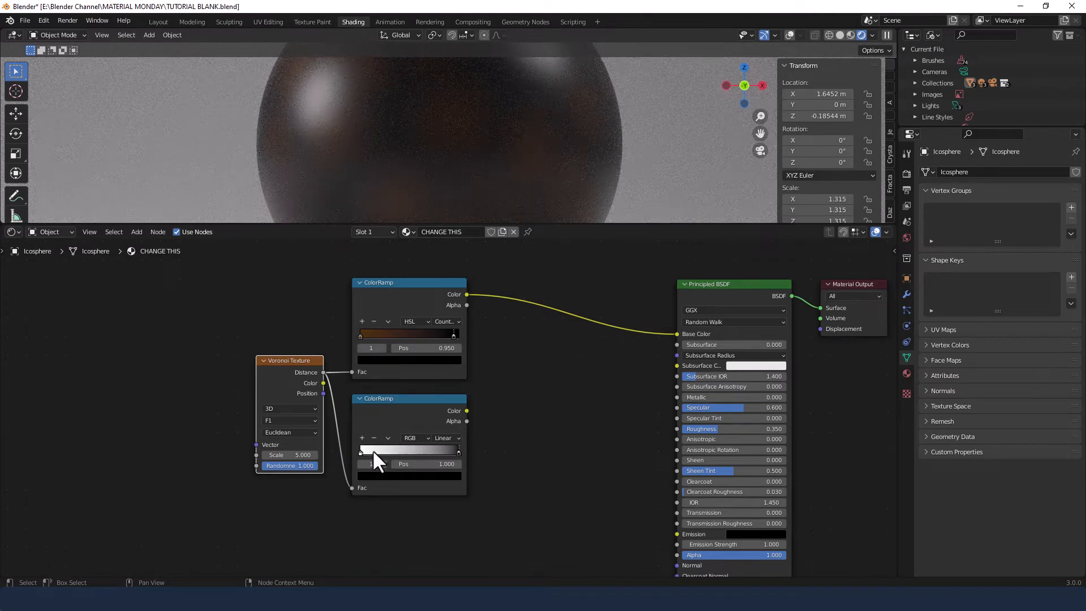
mouse_move(476, 454)
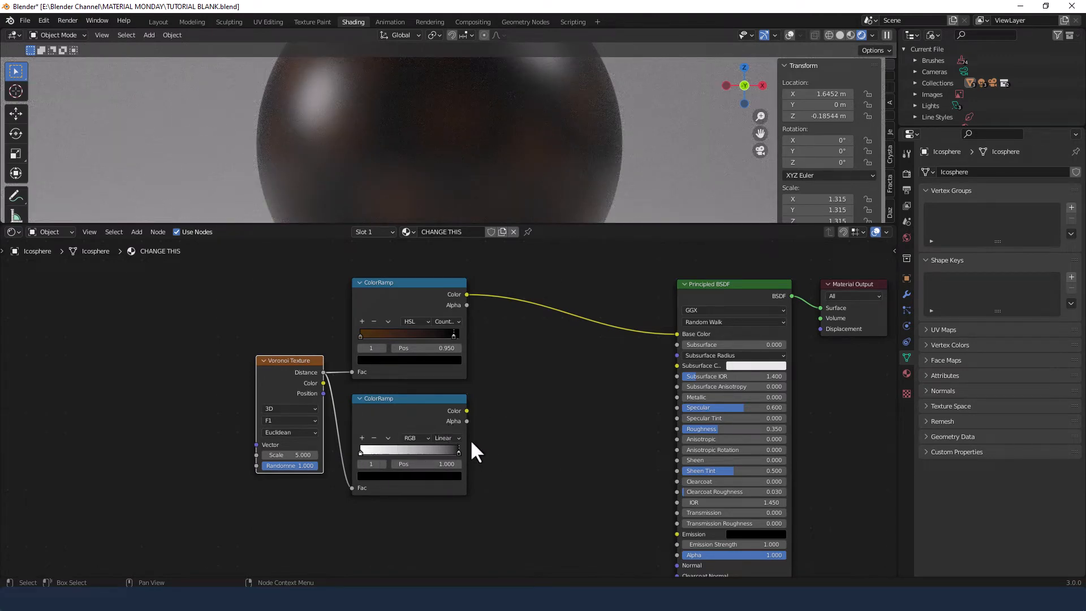
mouse_move(512, 464)
text(B)
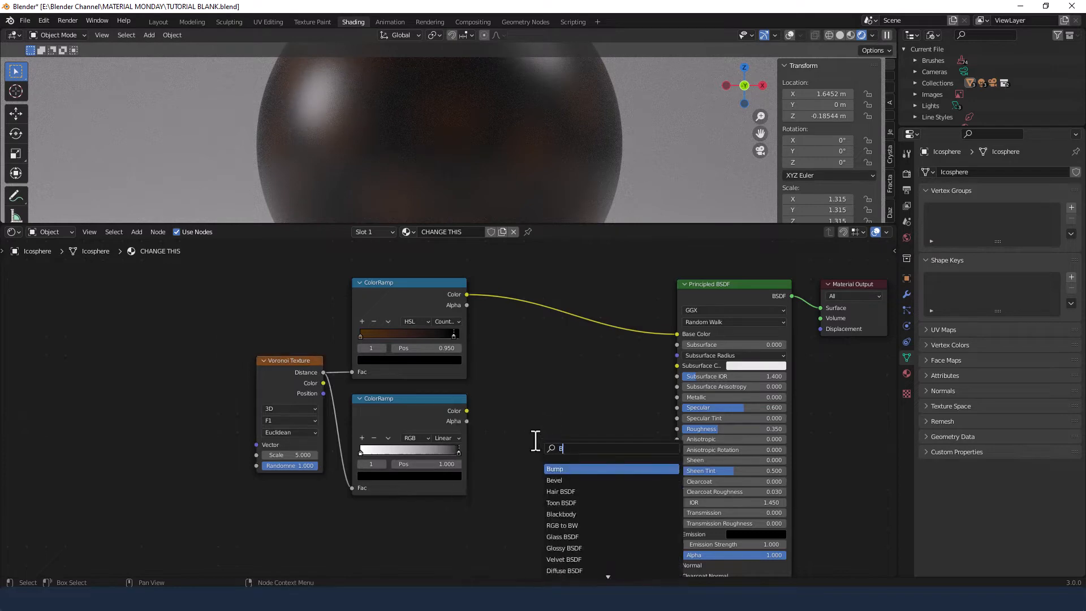
Add a Bump node into the shader Normal with strength 0.2 and distance 0.4.
click(554, 468)
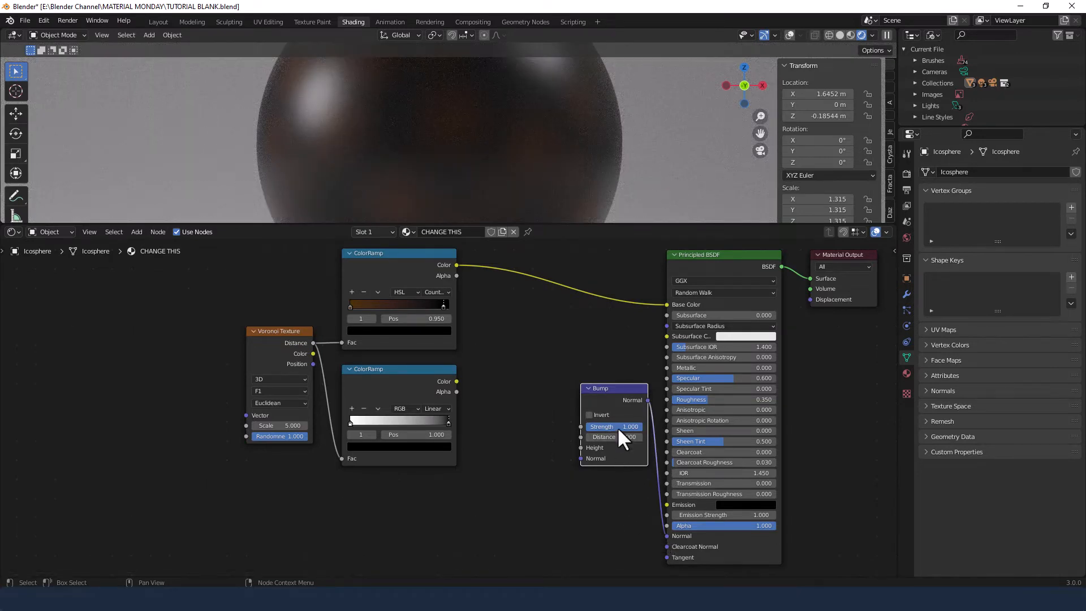
click(613, 426)
text(0.200)
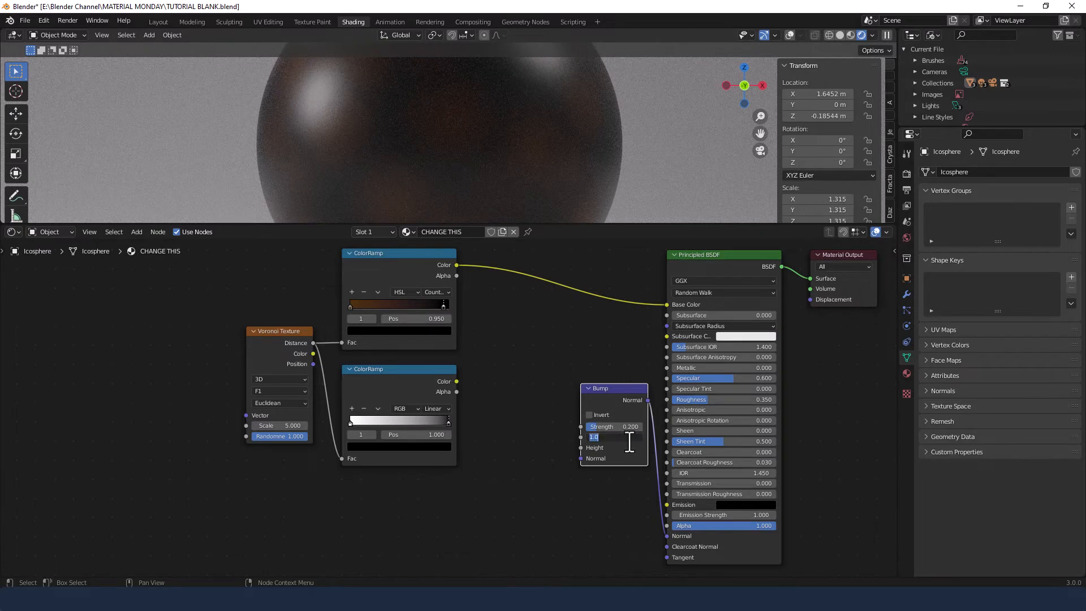
click(612, 436)
text(0.400)
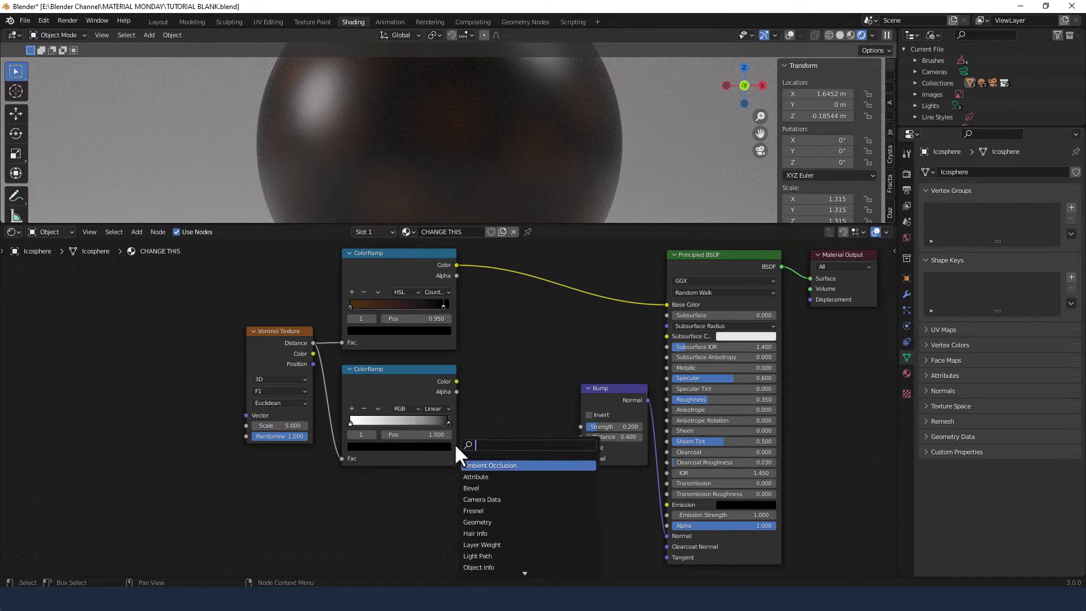
Add a Noise Texture and a MixRGB node blending it with the second ramp into Bump Height.
text(NOIS)
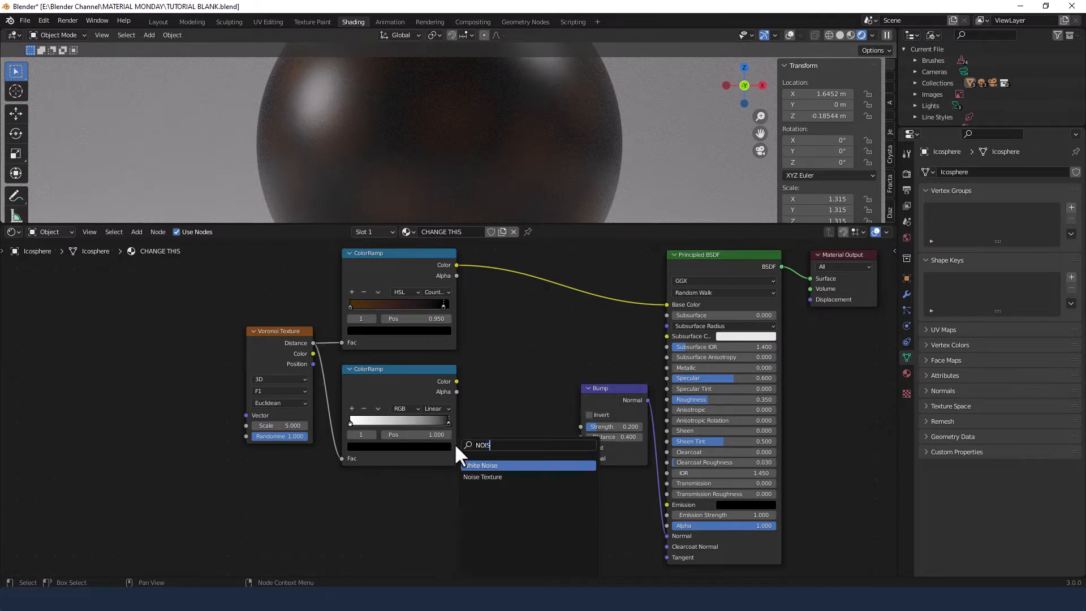
click(482, 476)
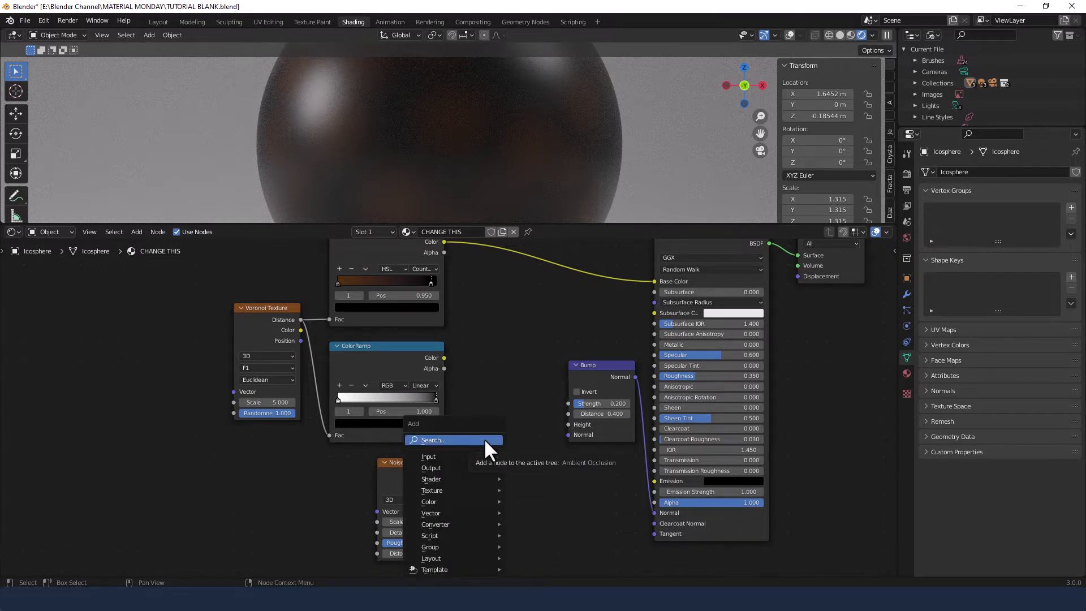
text(M)
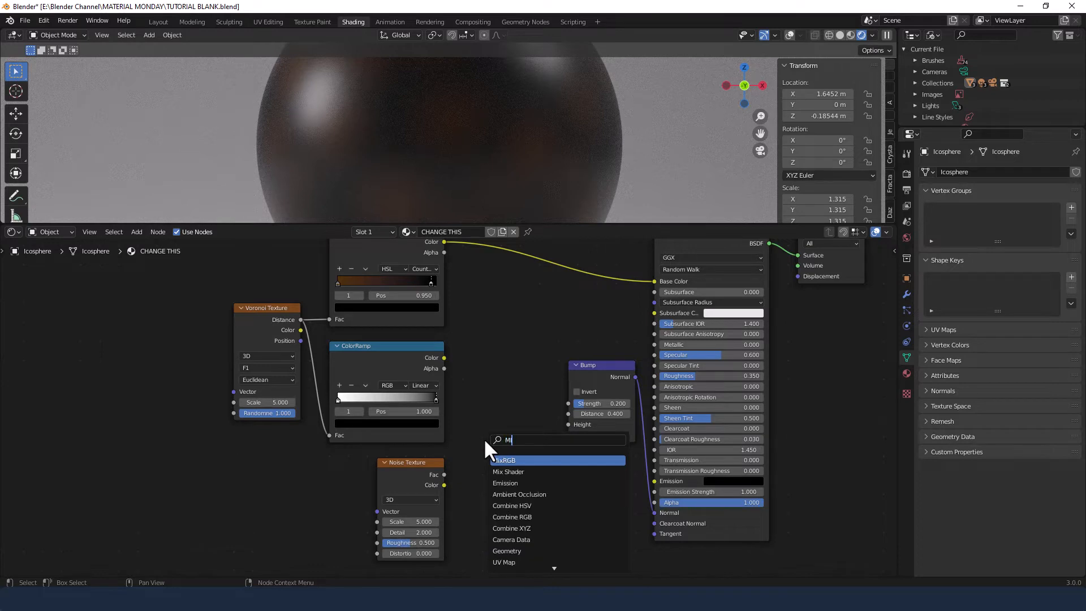
click(505, 460)
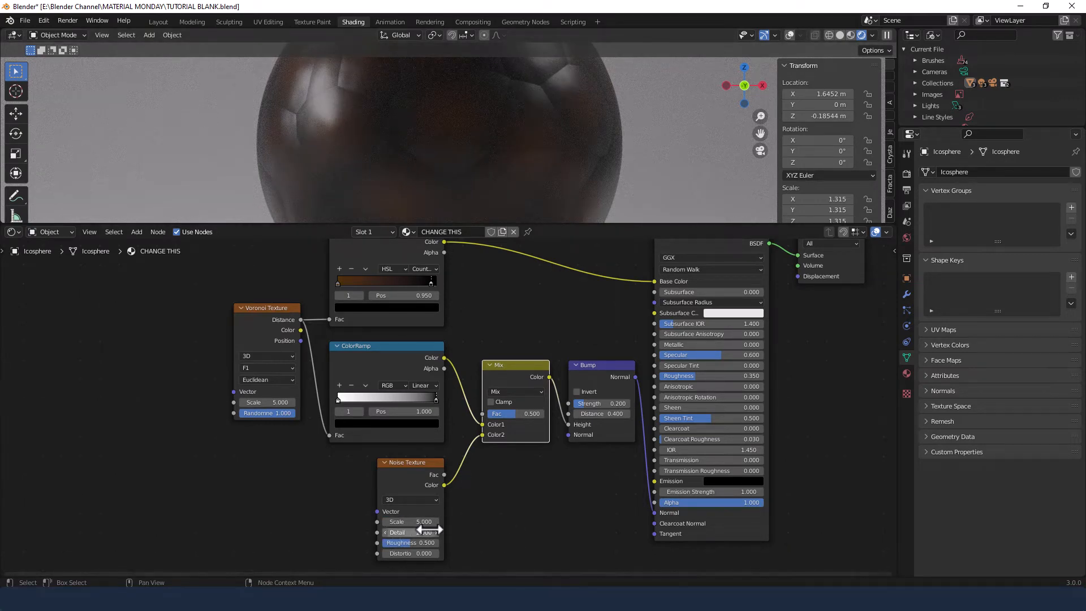
Set the Noise Texture scale to 2 and detail to 15, then search for a Voronoi Texture.
double_click(409, 520)
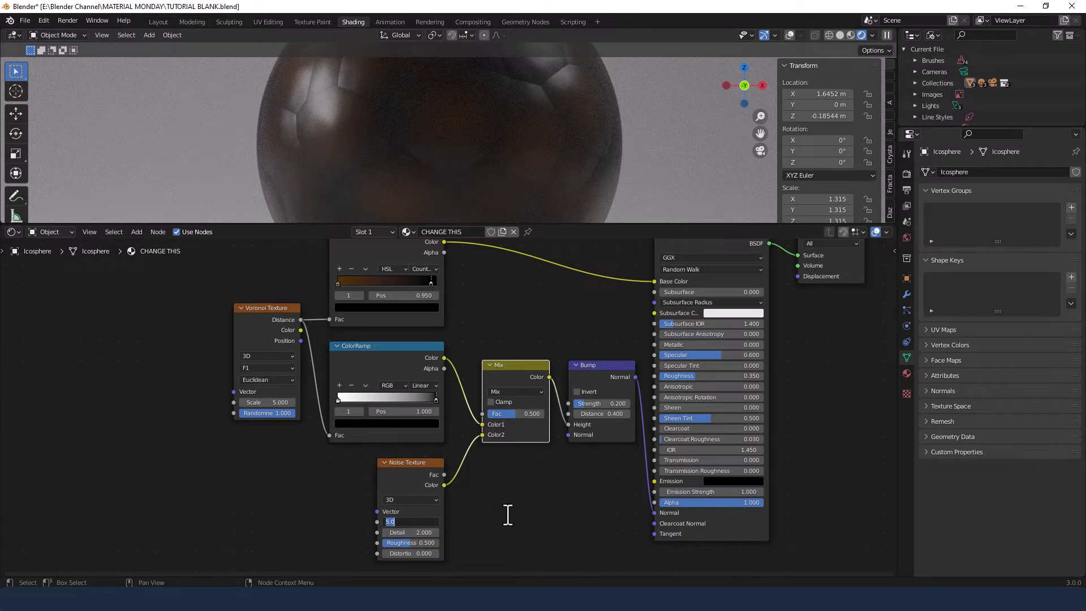
text(2)
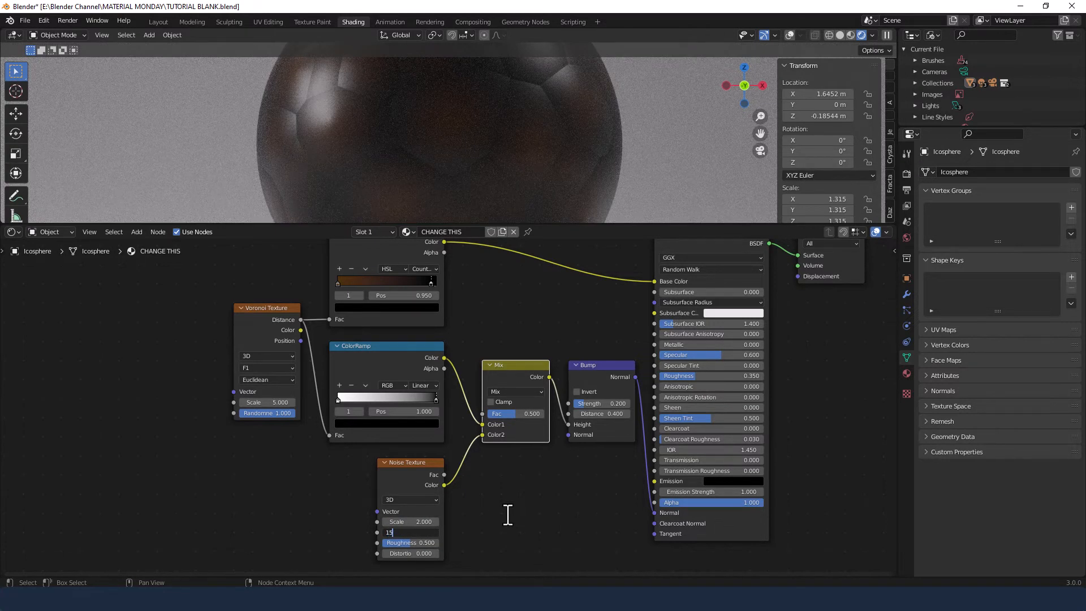
text(15)
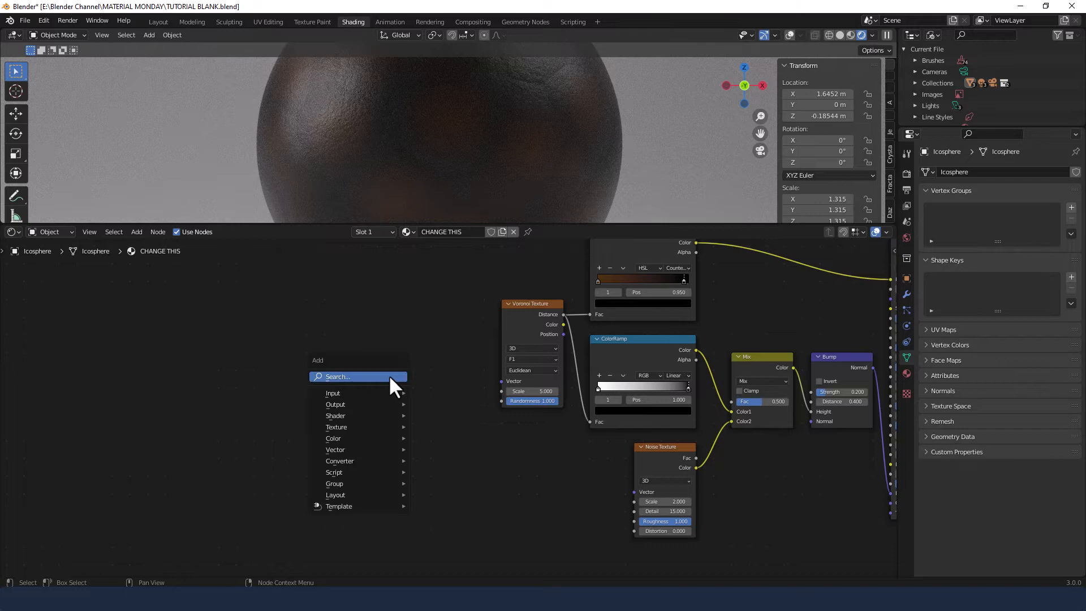
text(VORO)
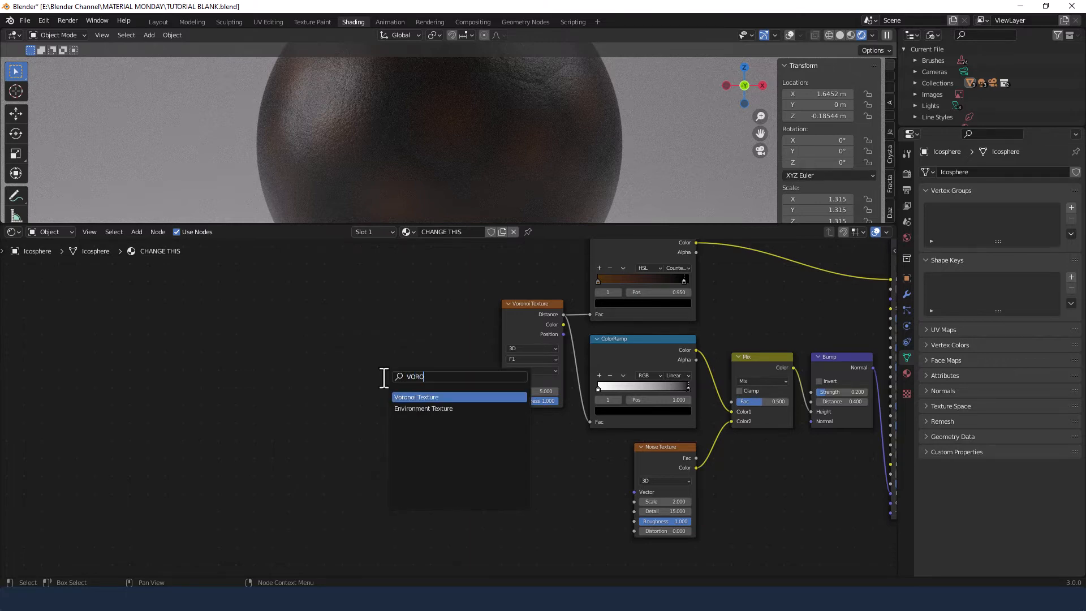
Add a second Voronoi Texture and another Noise Texture node.
click(416, 397)
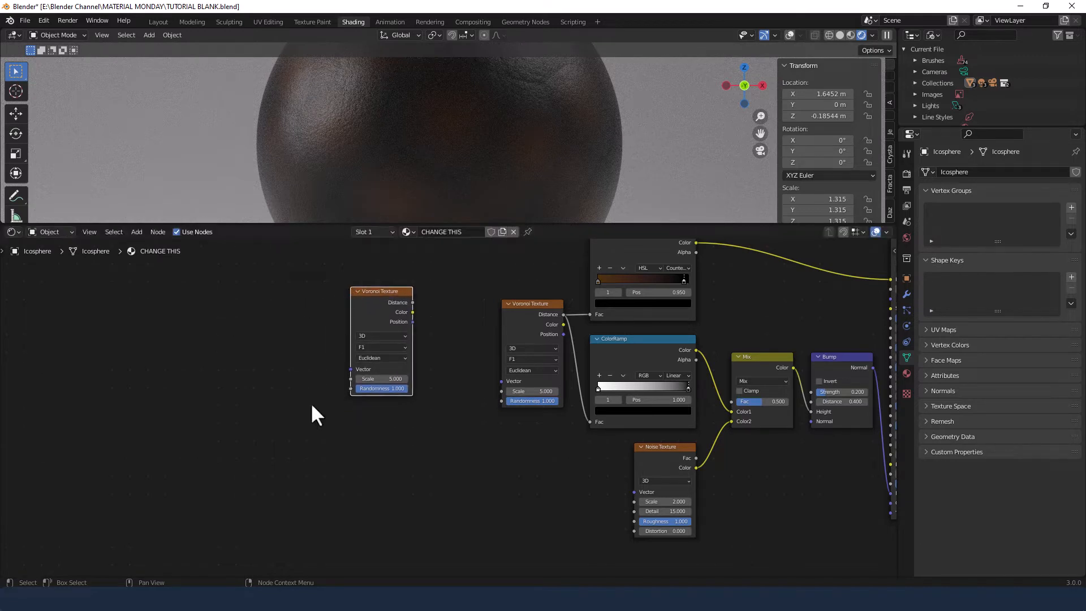
text(NO)
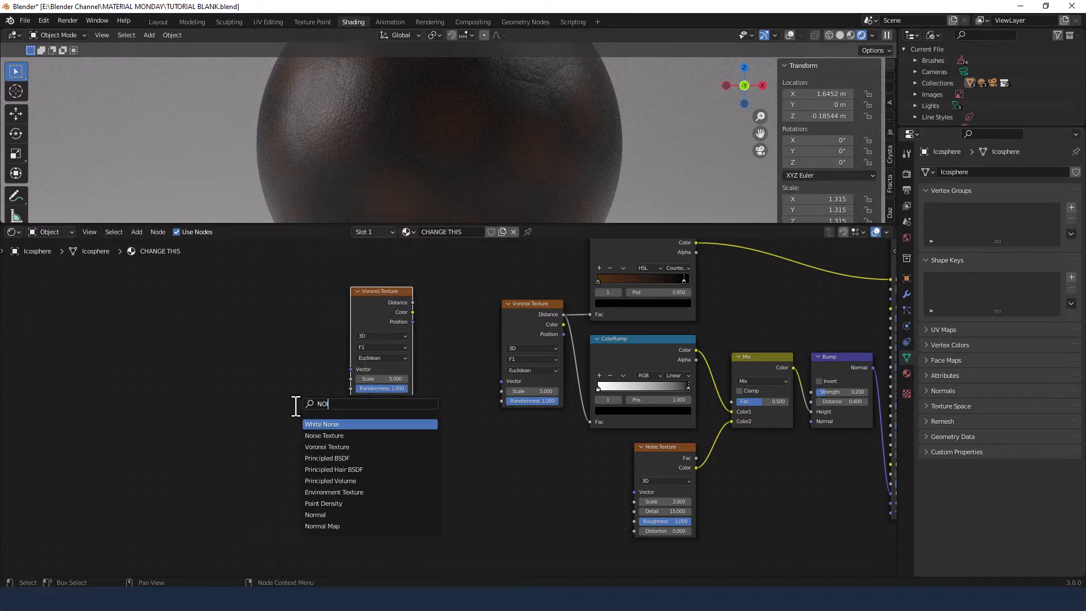
click(323, 434)
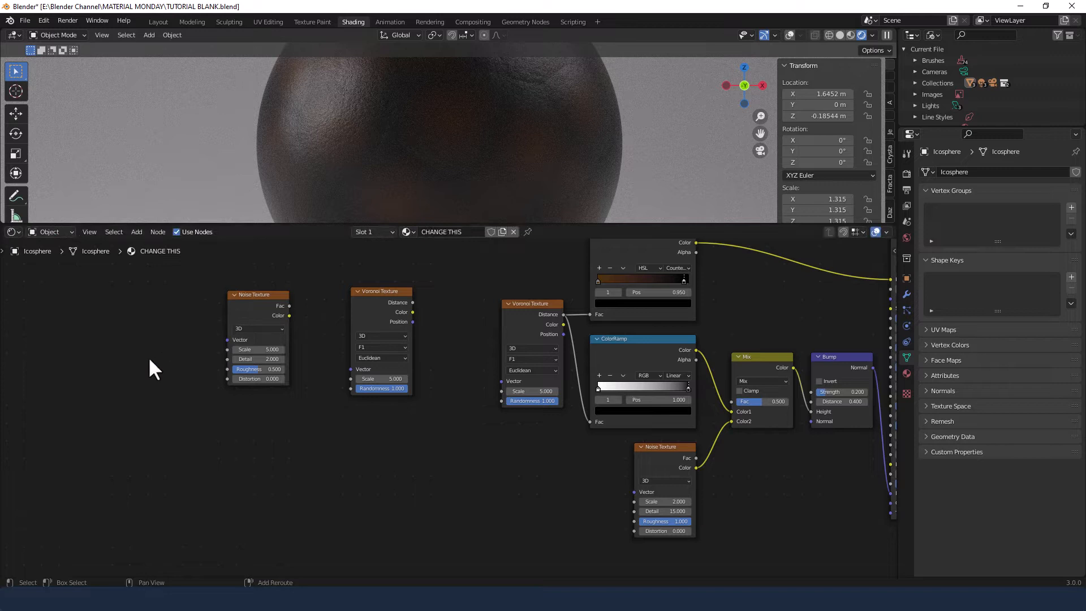
Add a Texture Coordinate node and a MixRGB node to the tree.
text(TEXTURE C)
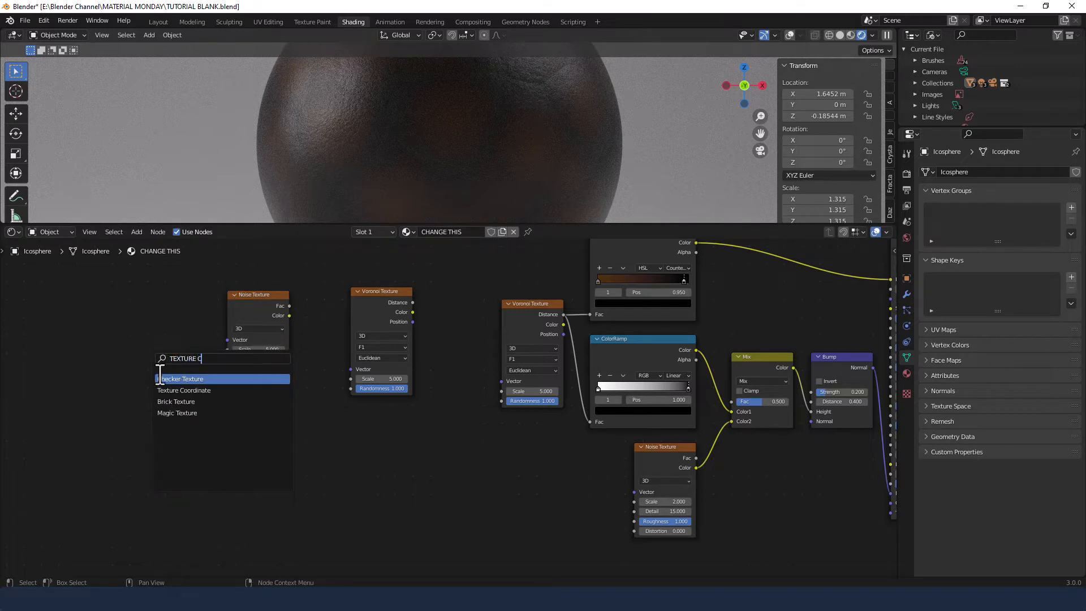
click(184, 390)
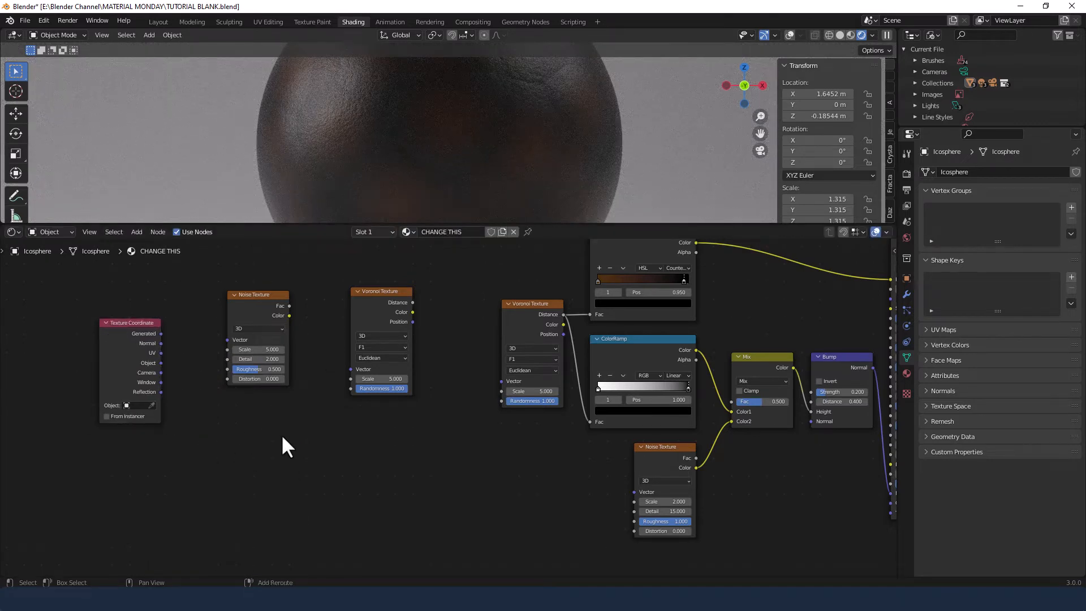
text(MIX)
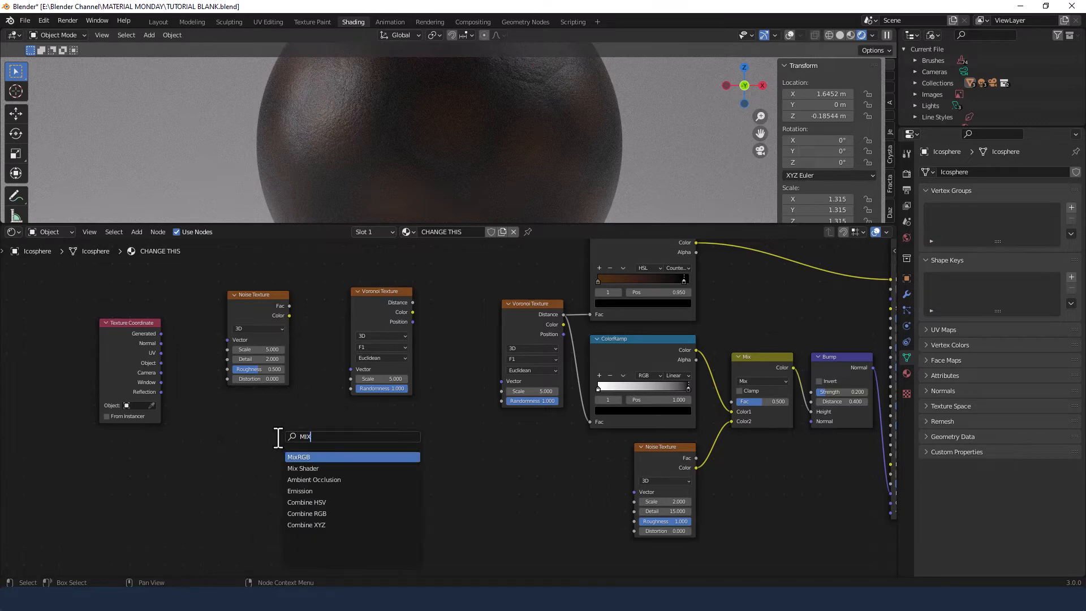
click(299, 456)
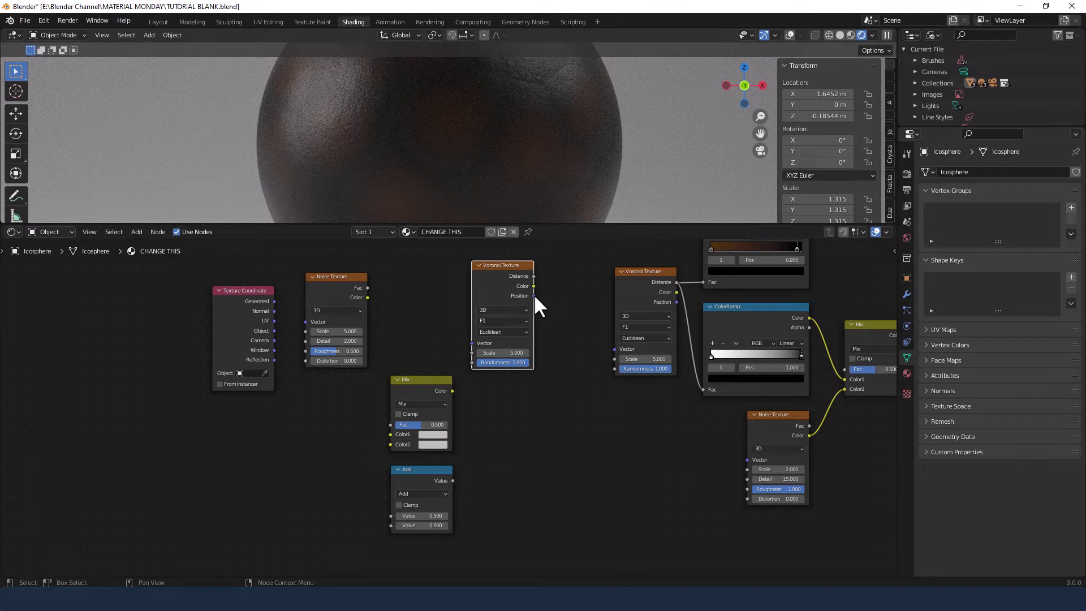
Feed the new Voronoi position into the original Voronoi's vector and drive its scale from the Add value.
drag(532, 295, 558, 340)
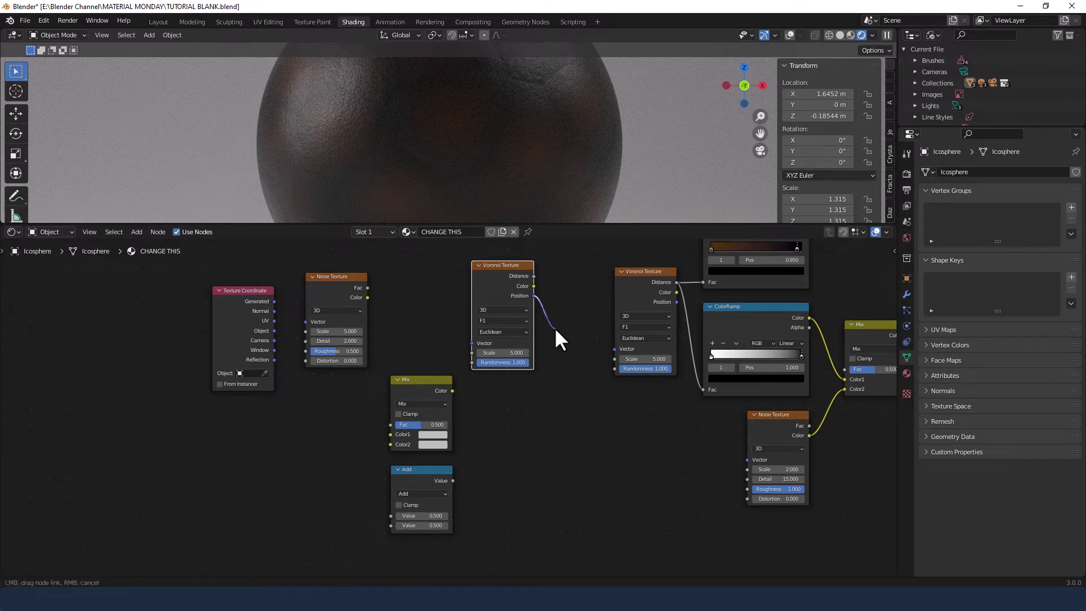
mouse_move(564, 350)
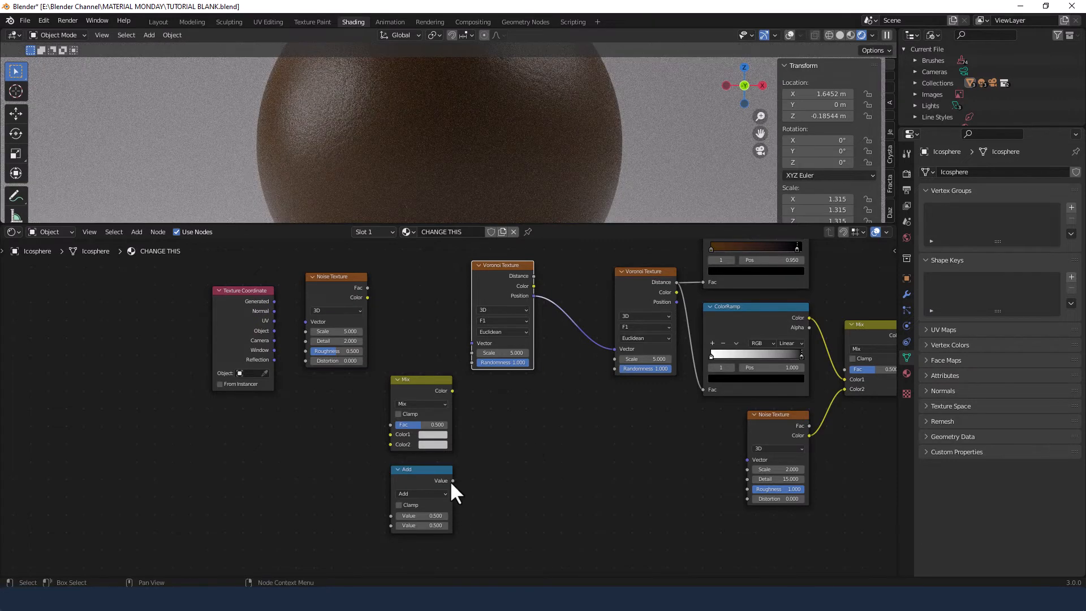
drag(453, 479, 485, 483)
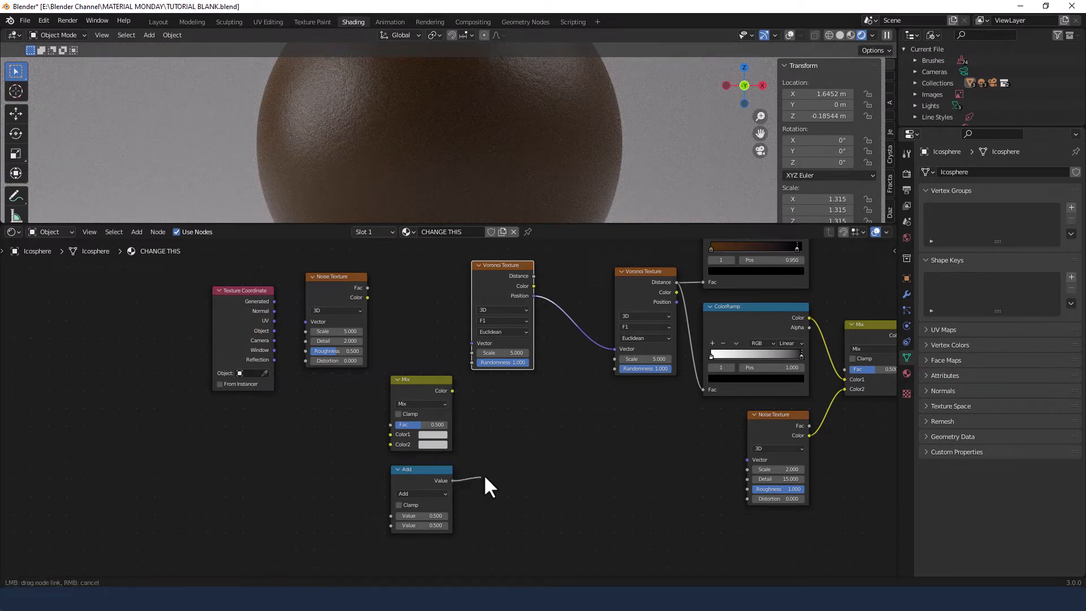
drag(454, 480, 584, 433)
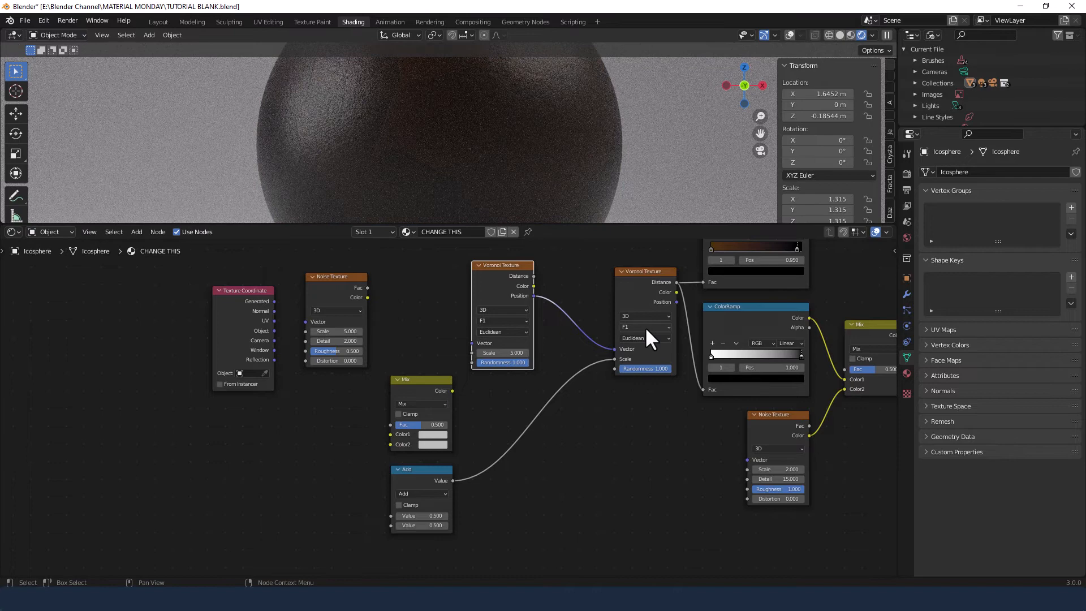
Switch the second Voronoi's feature to Smooth F1.
click(644, 326)
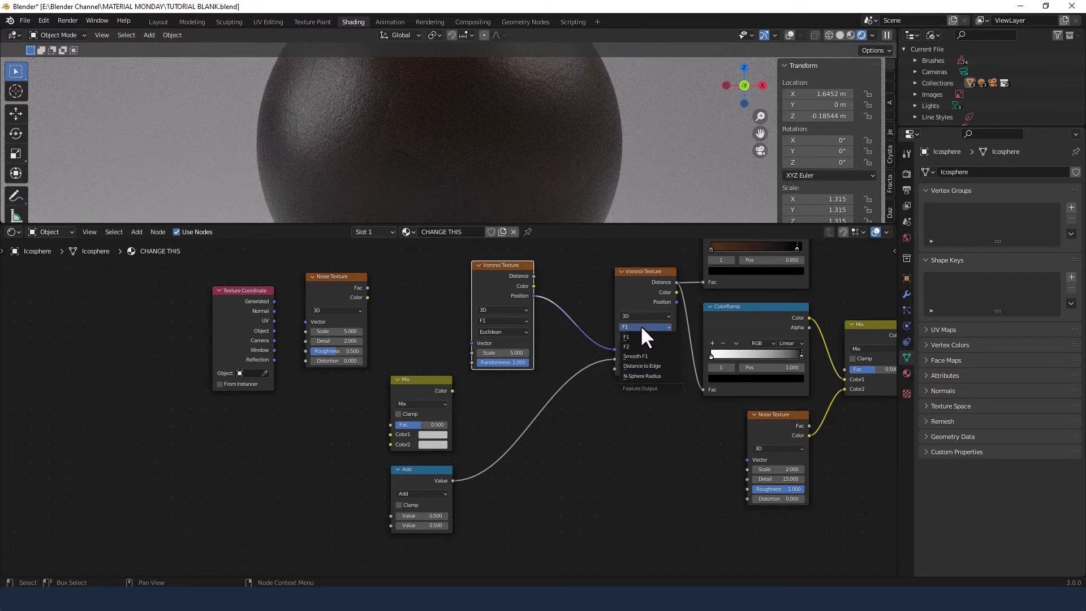
click(635, 355)
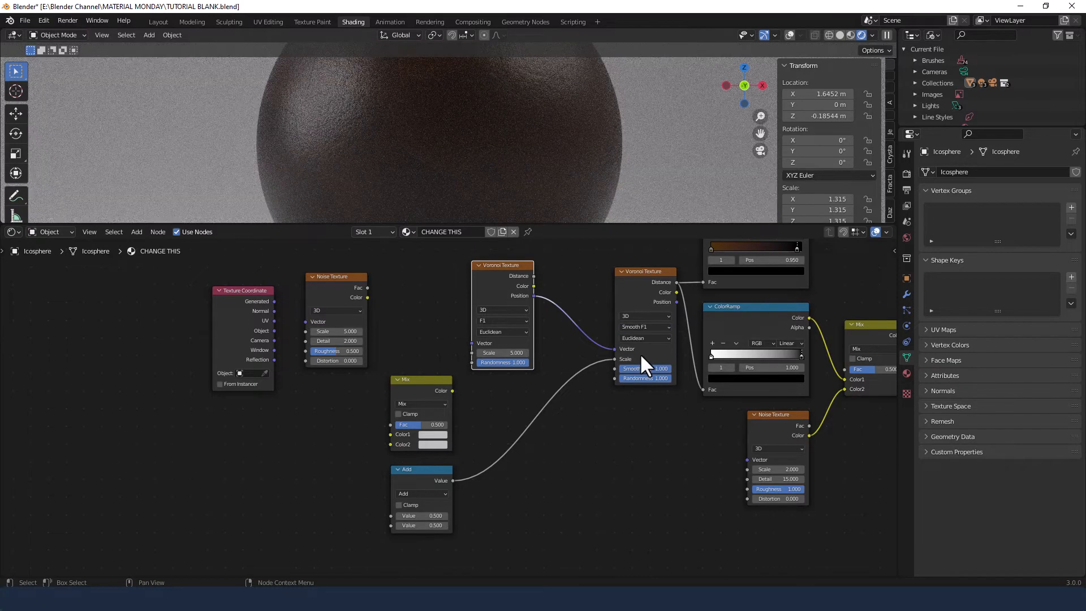
click(421, 493)
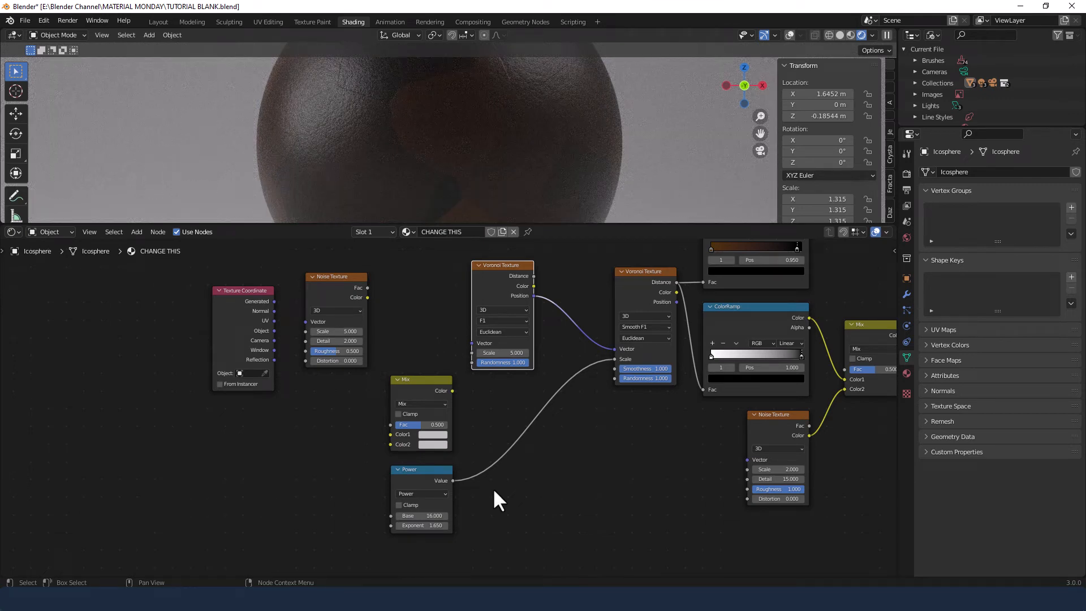
mouse_move(267, 339)
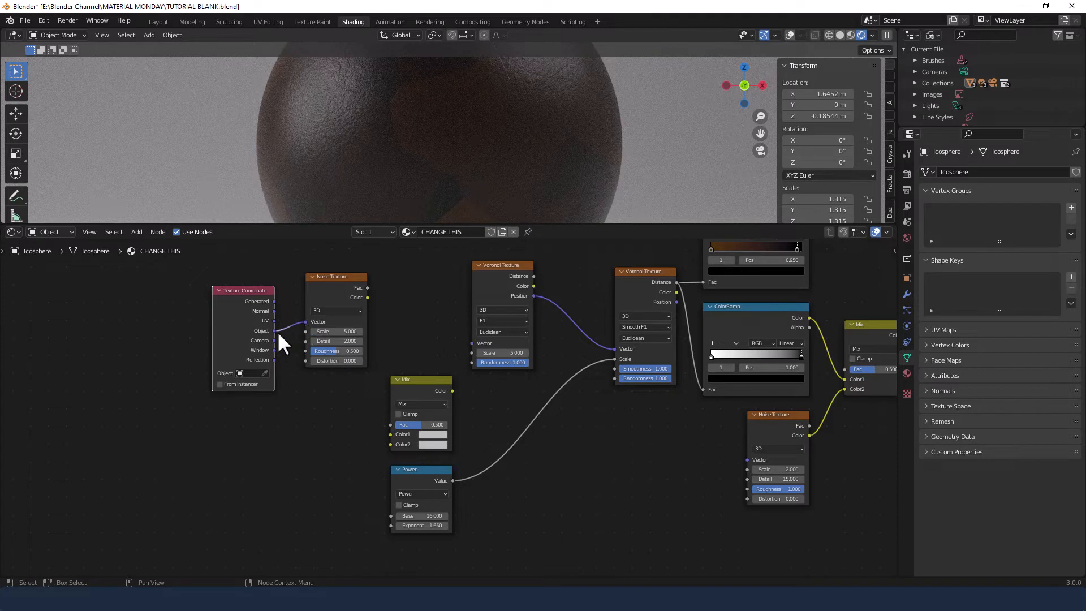
mouse_move(279, 344)
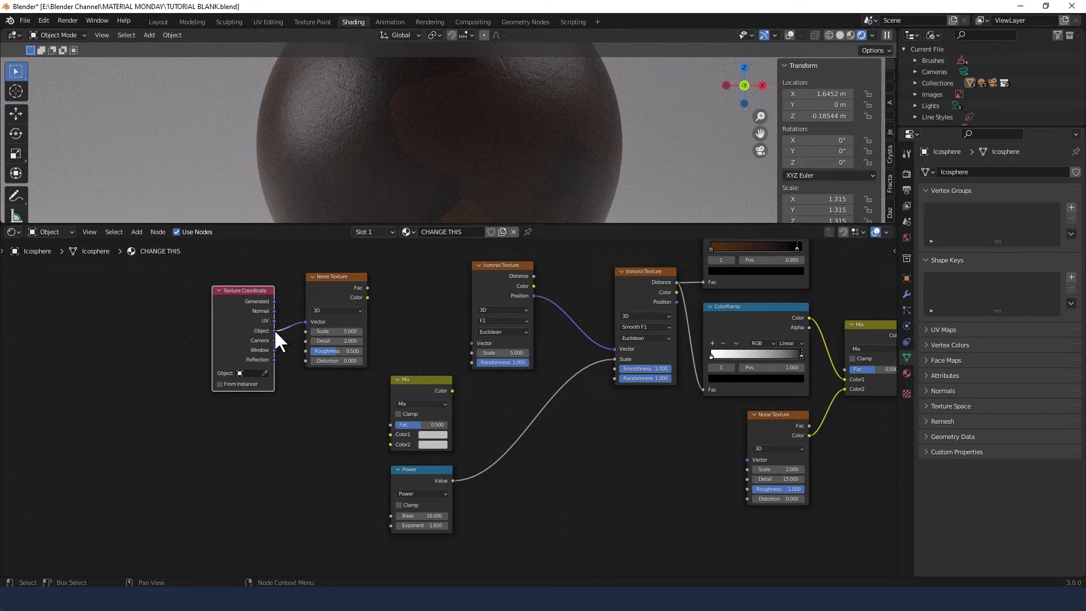
Route object coordinates into the Noise Texture and its colour into the Mix node's Color1.
drag(274, 330, 391, 443)
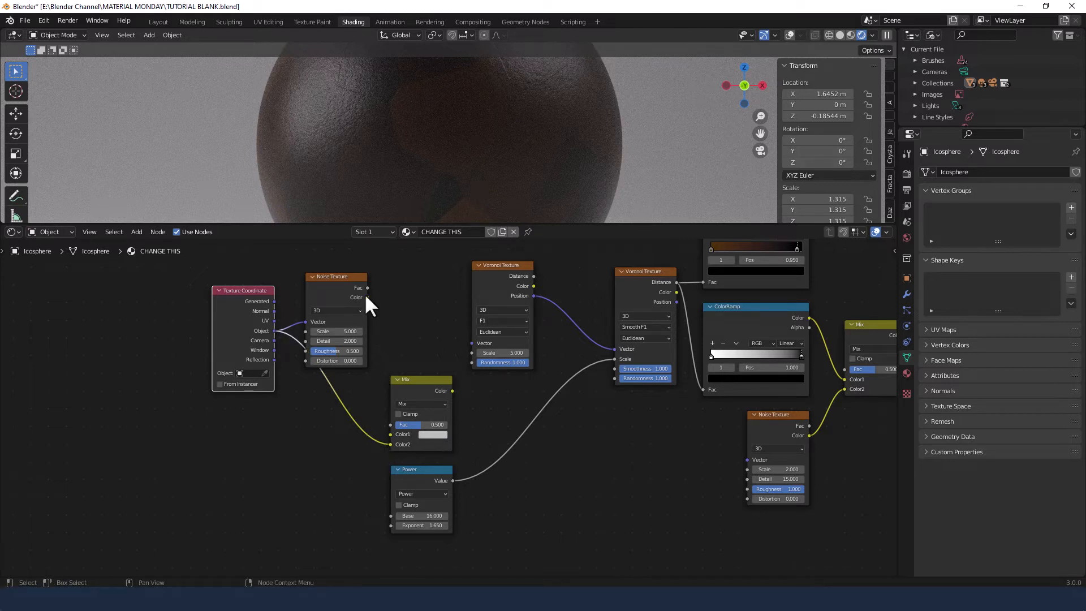
mouse_move(370, 308)
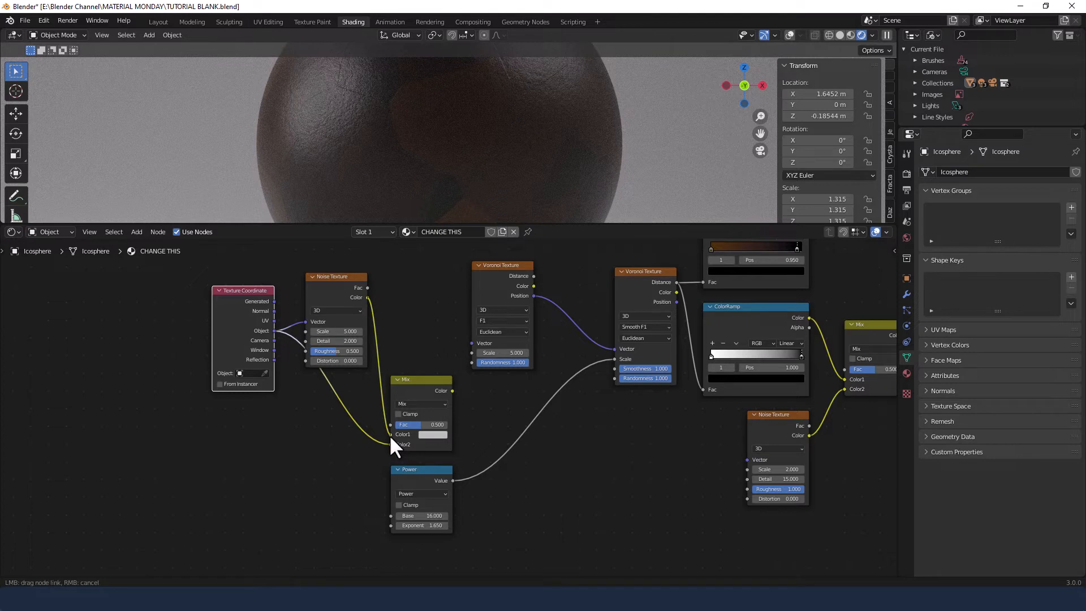
drag(242, 291, 242, 349)
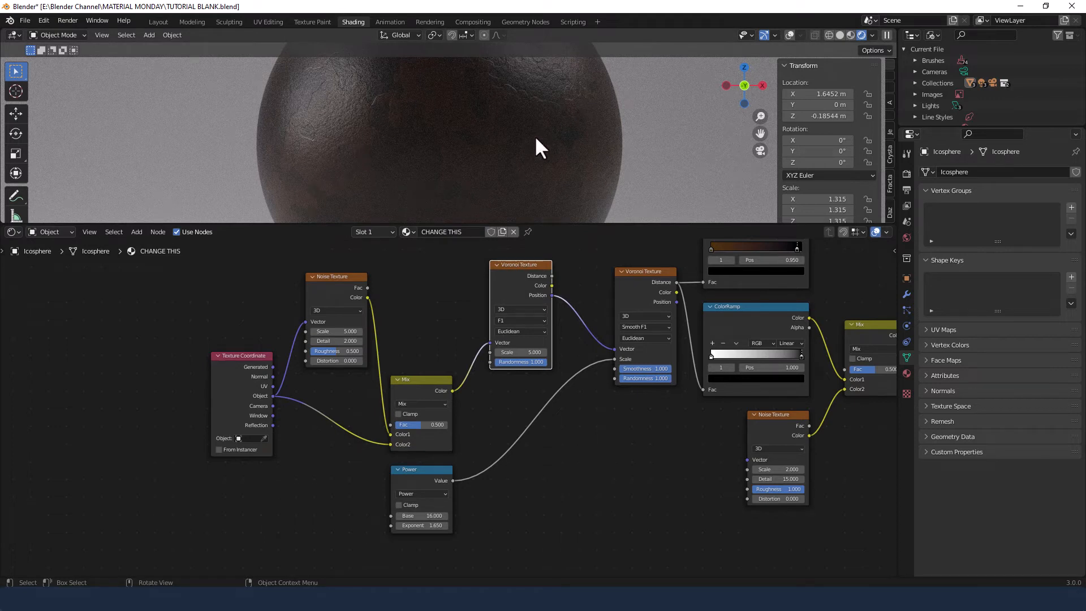
mouse_move(486, 396)
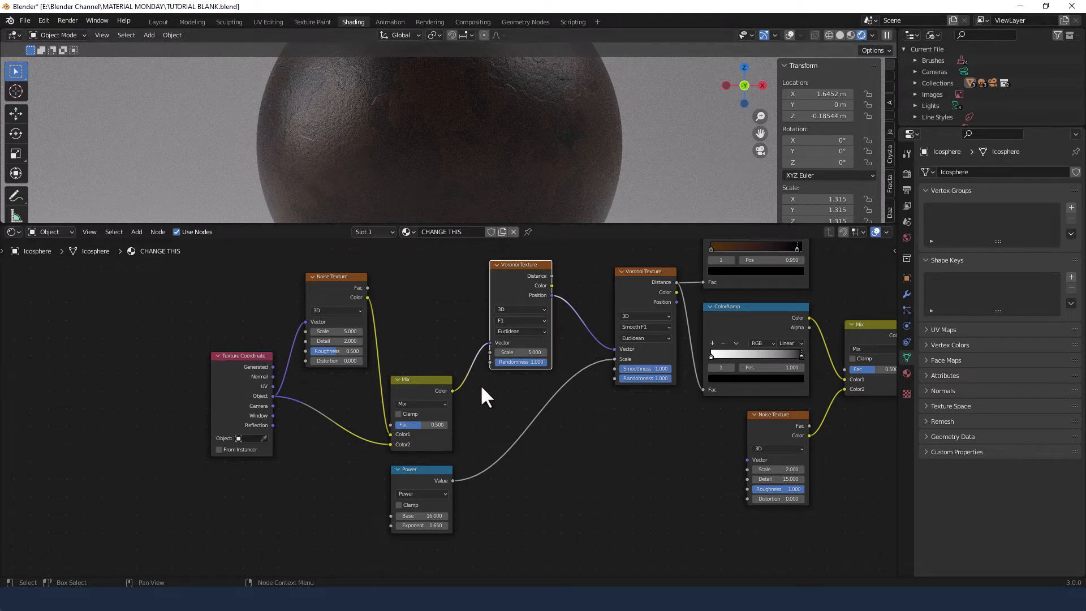
mouse_move(457, 492)
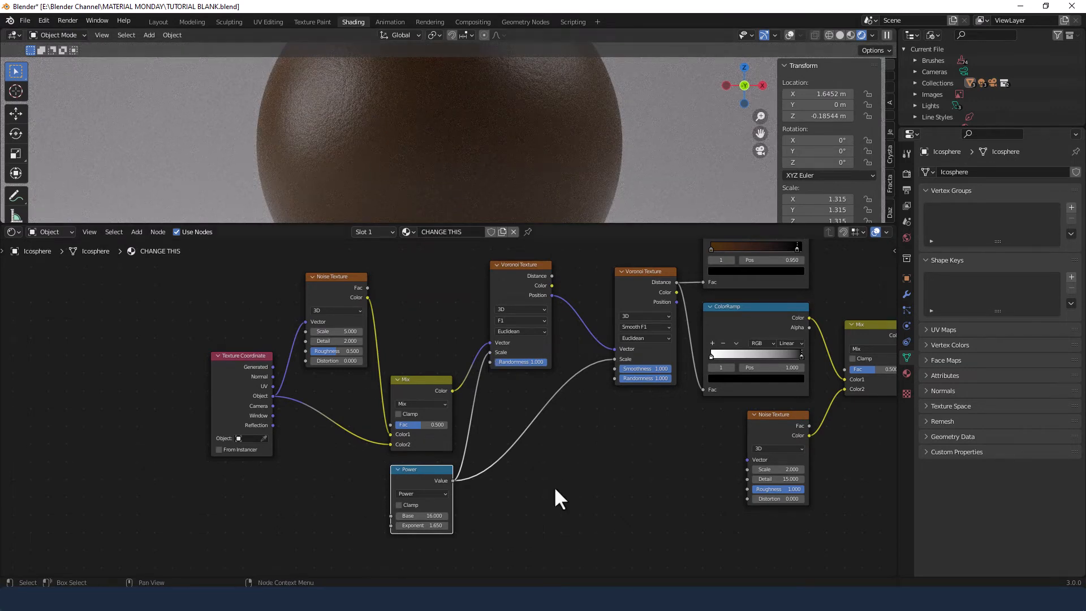
mouse_move(600, 468)
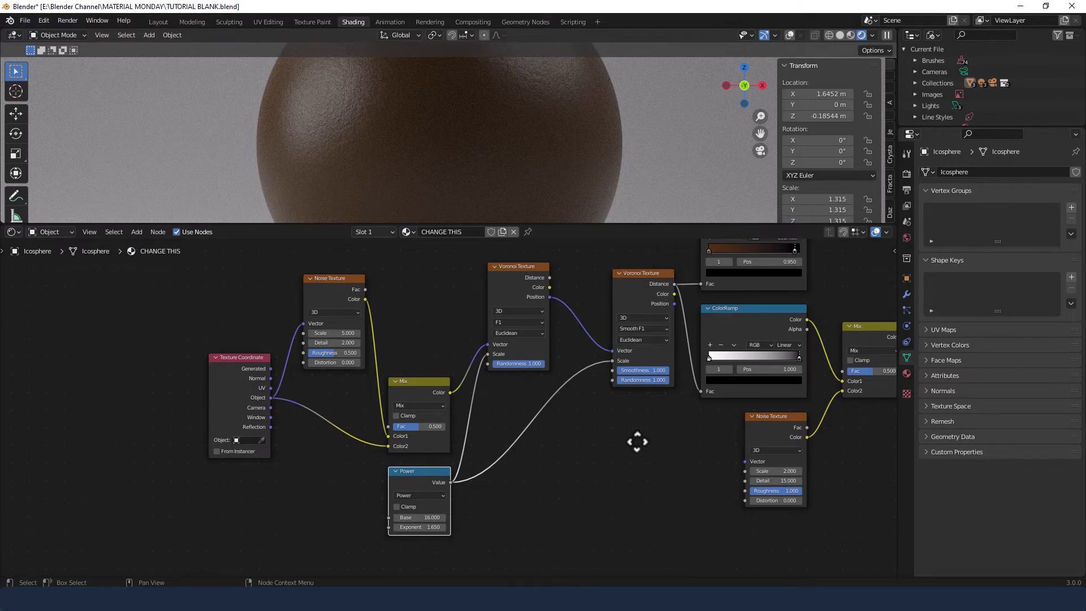
Switch the second Voronoi to plain F1 and the first to Smooth F1 with smoothness 0.35.
click(640, 328)
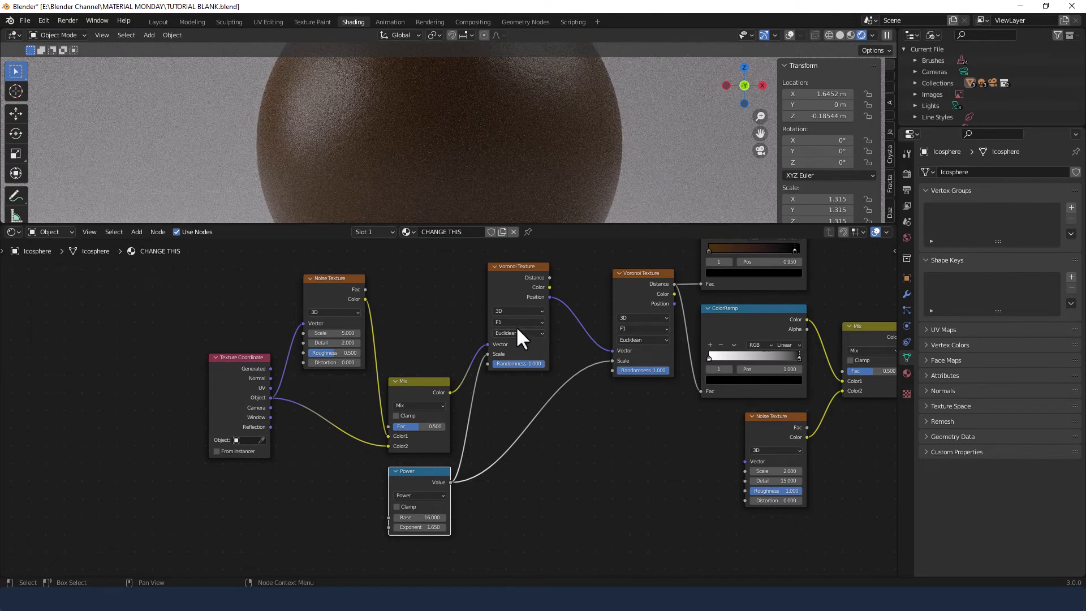
click(518, 321)
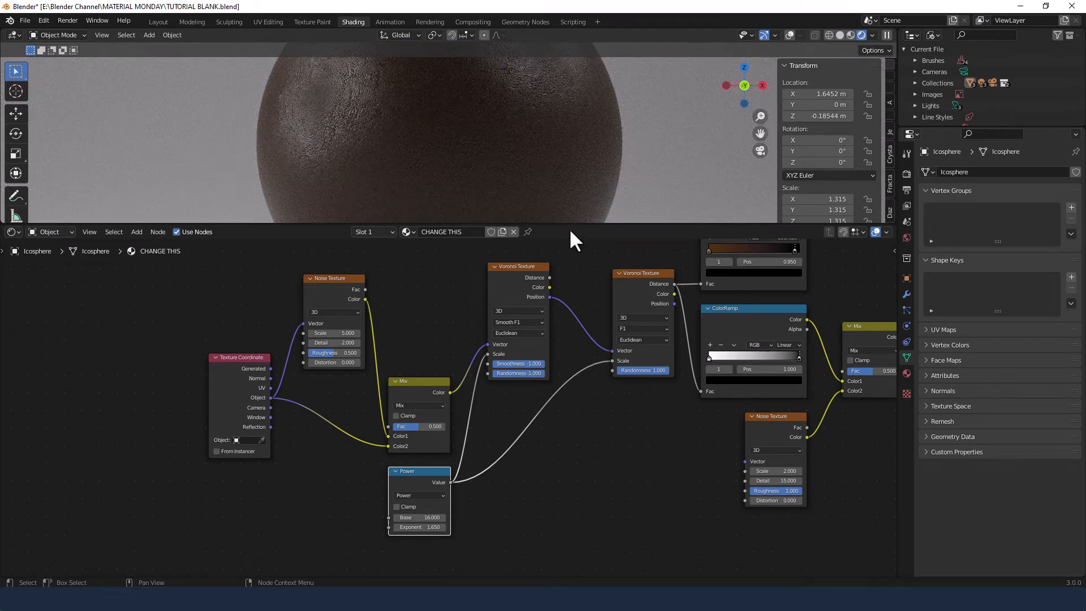
mouse_move(562, 421)
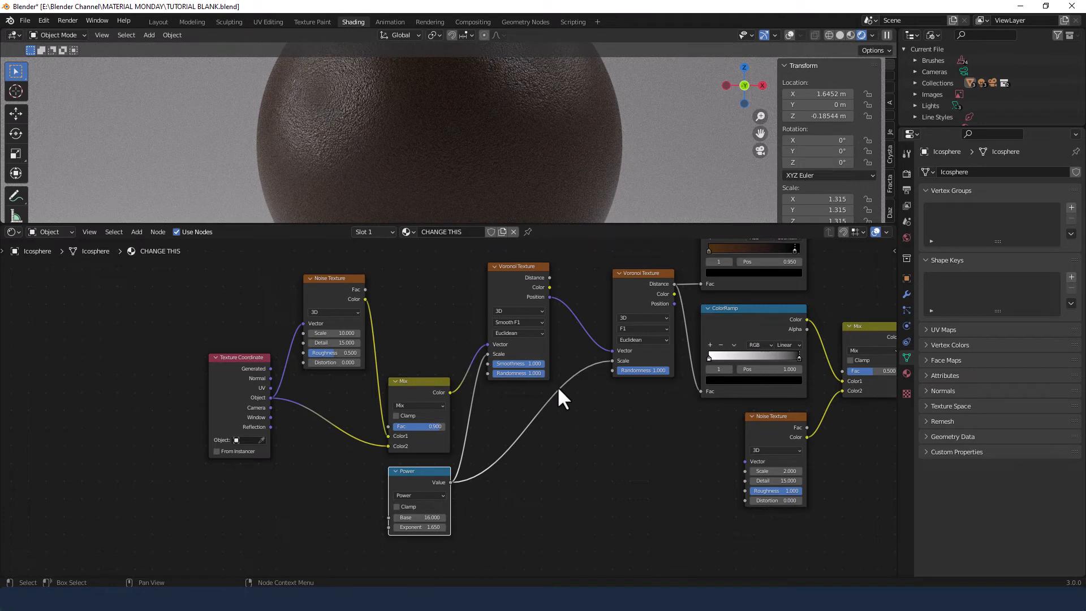
mouse_move(539, 398)
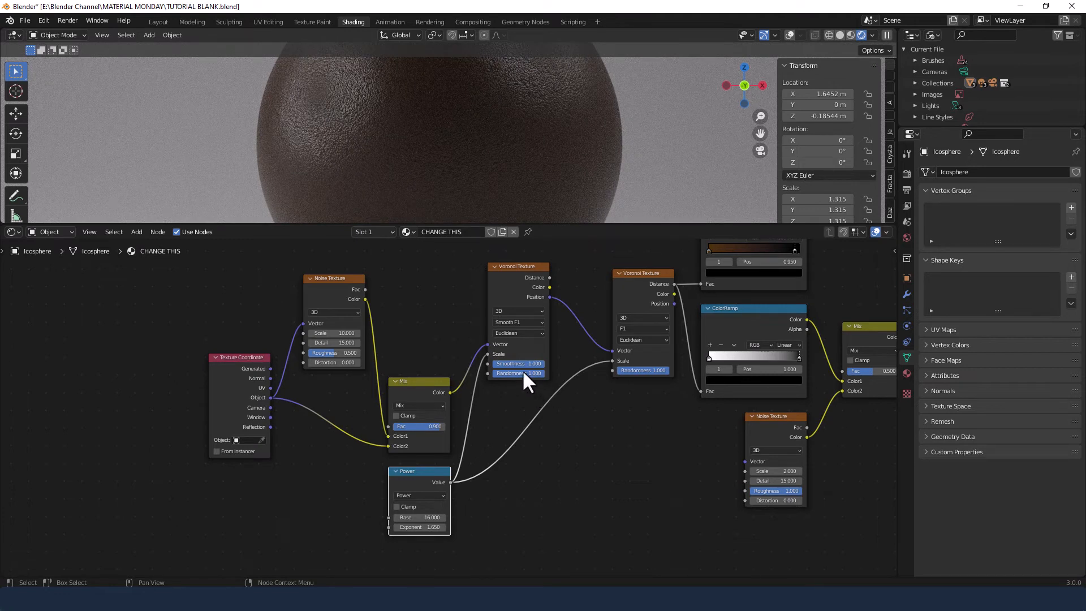
double_click(518, 363)
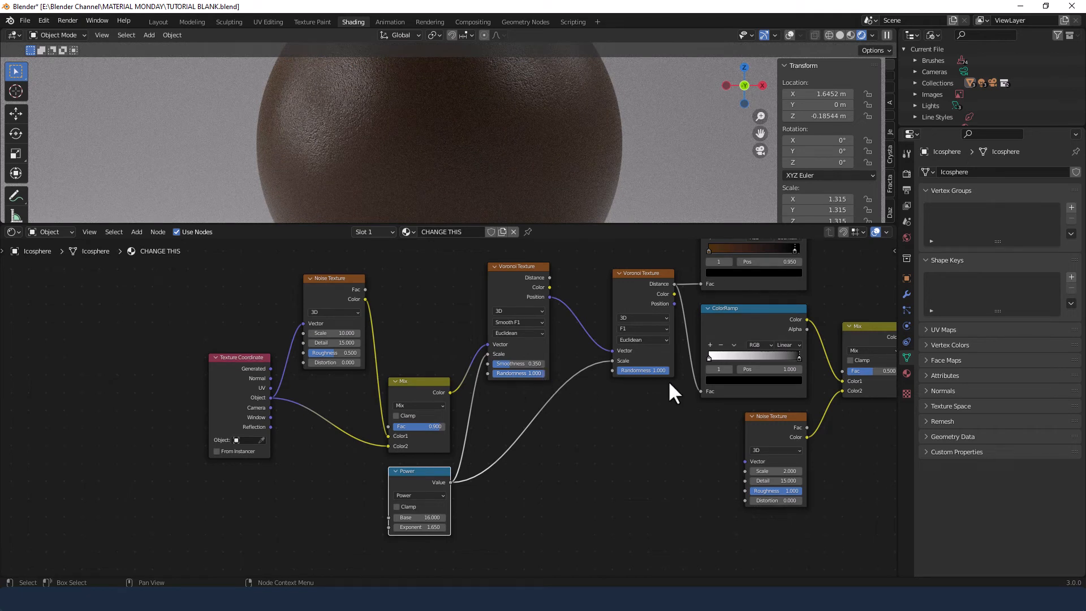
mouse_move(637, 408)
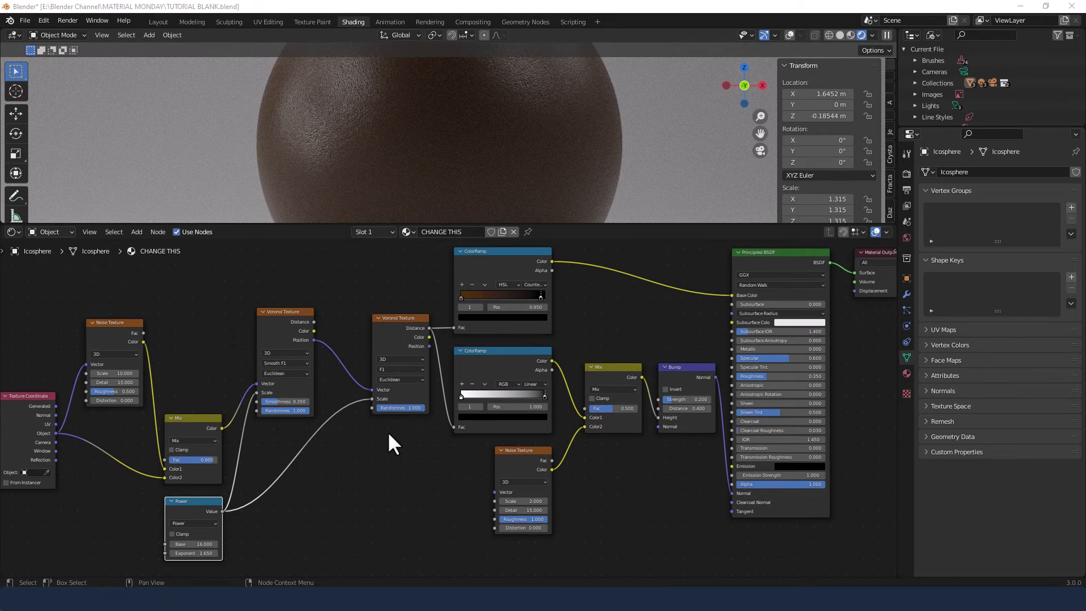
mouse_move(418, 443)
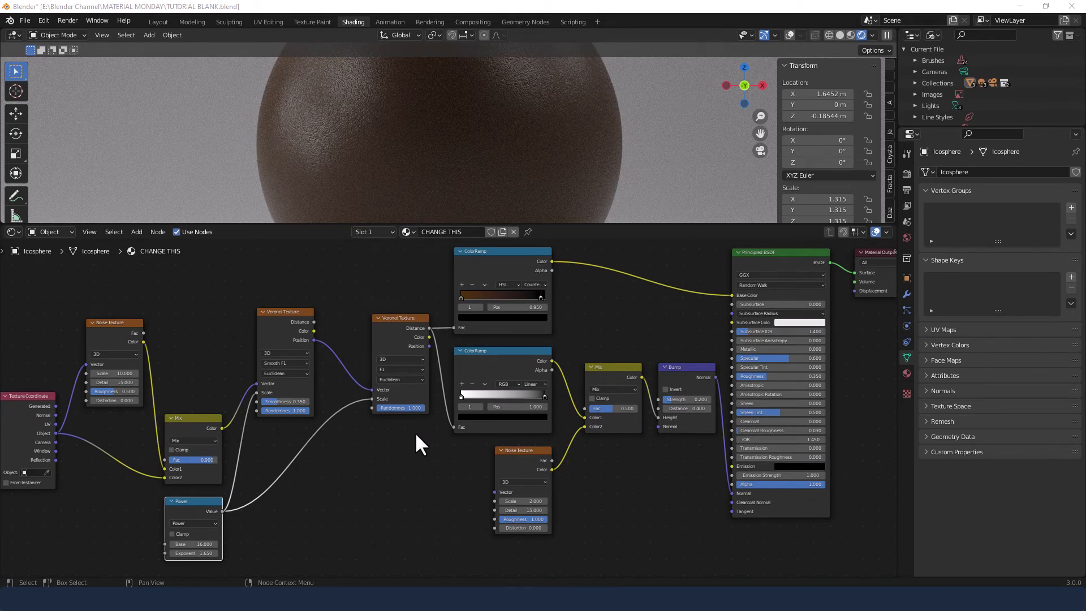
mouse_move(469, 307)
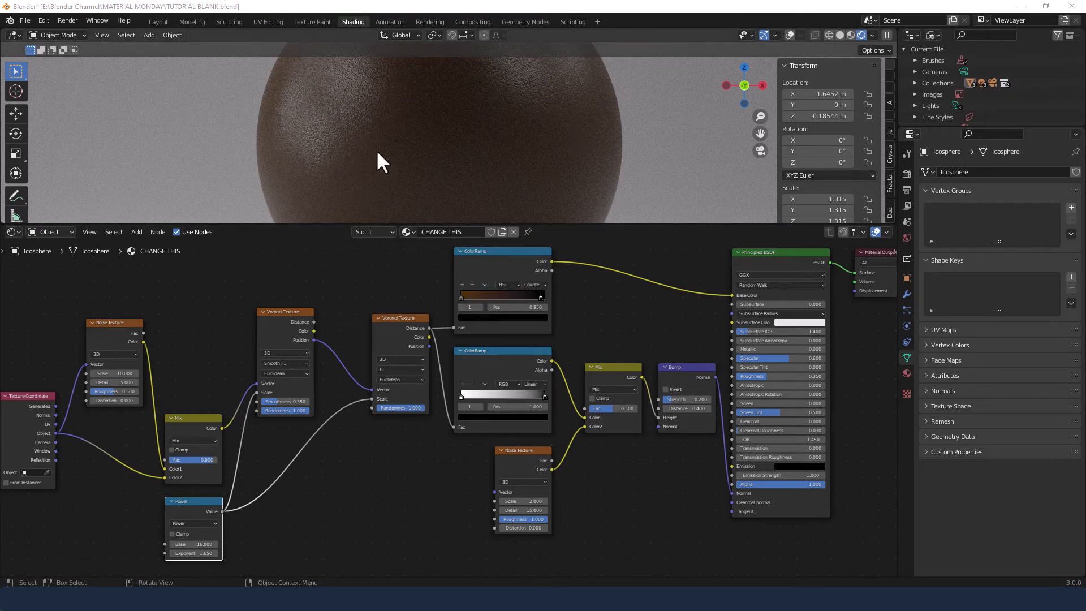
mouse_move(507, 152)
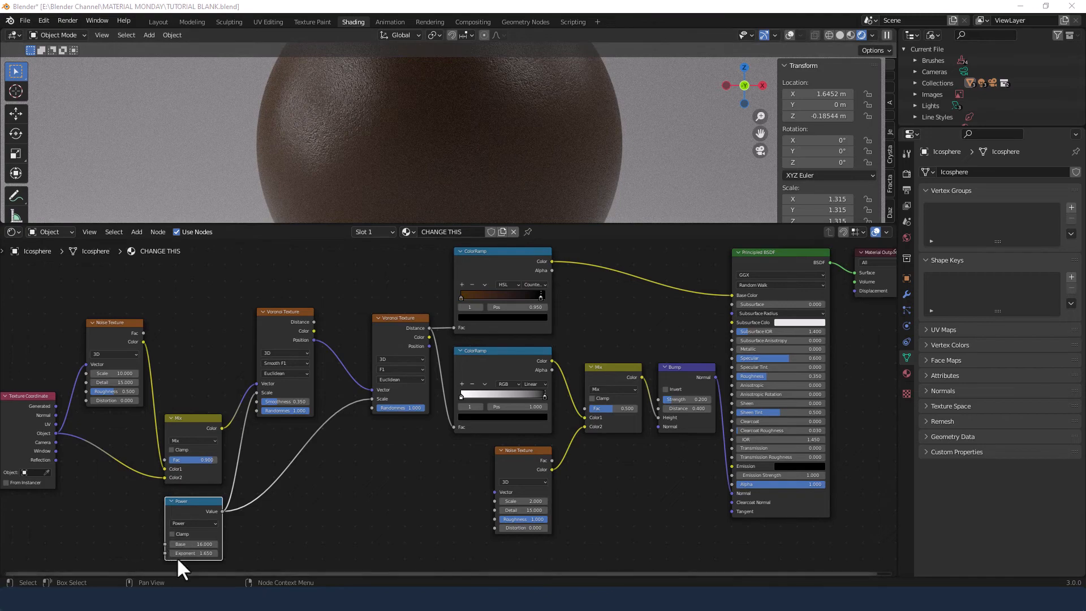
mouse_move(193, 553)
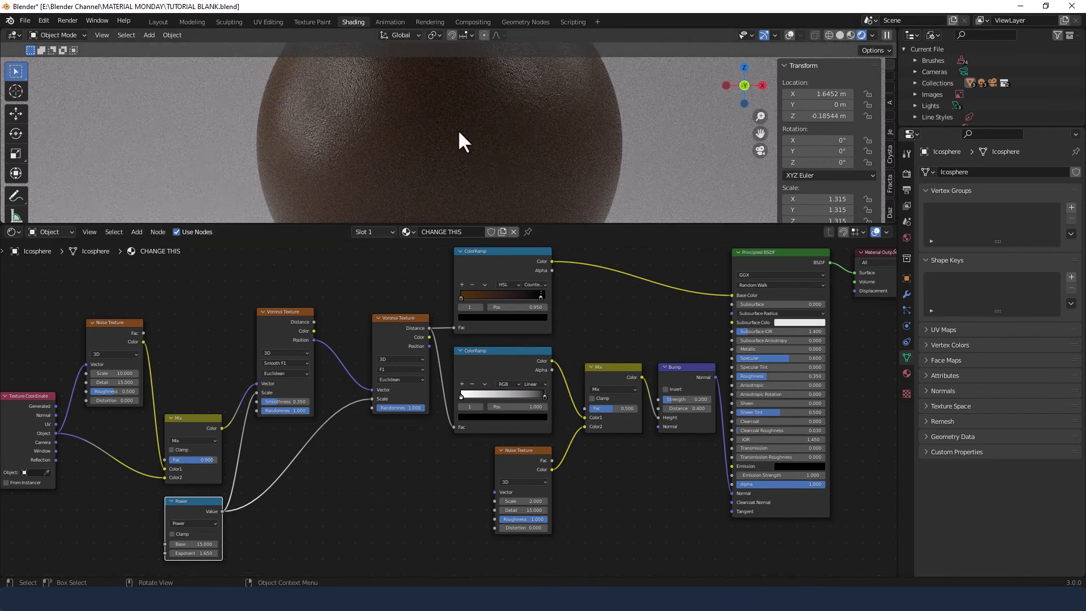
mouse_move(426, 474)
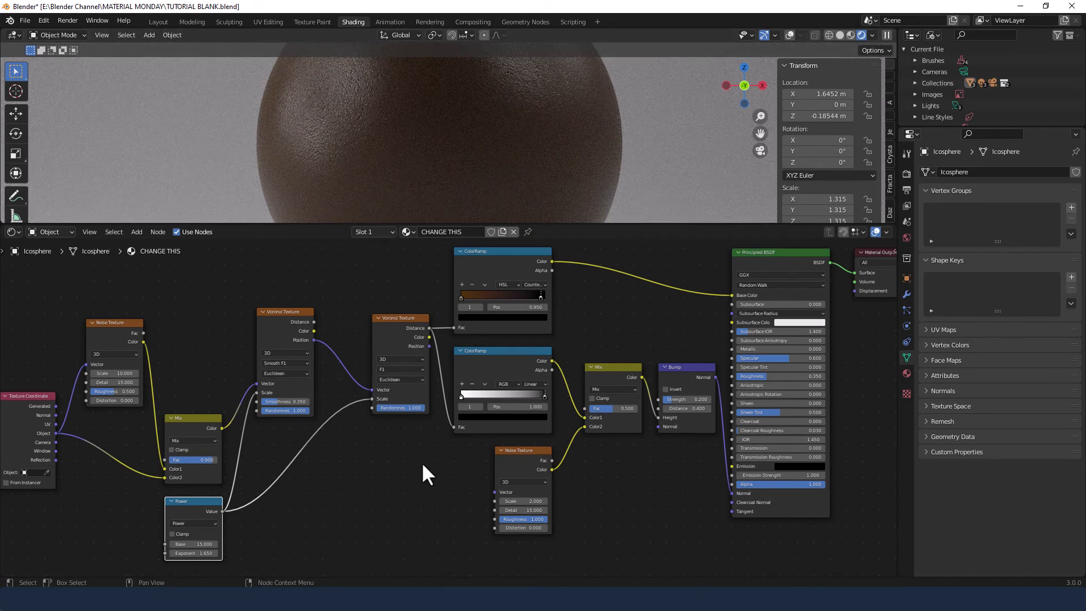
mouse_move(287, 411)
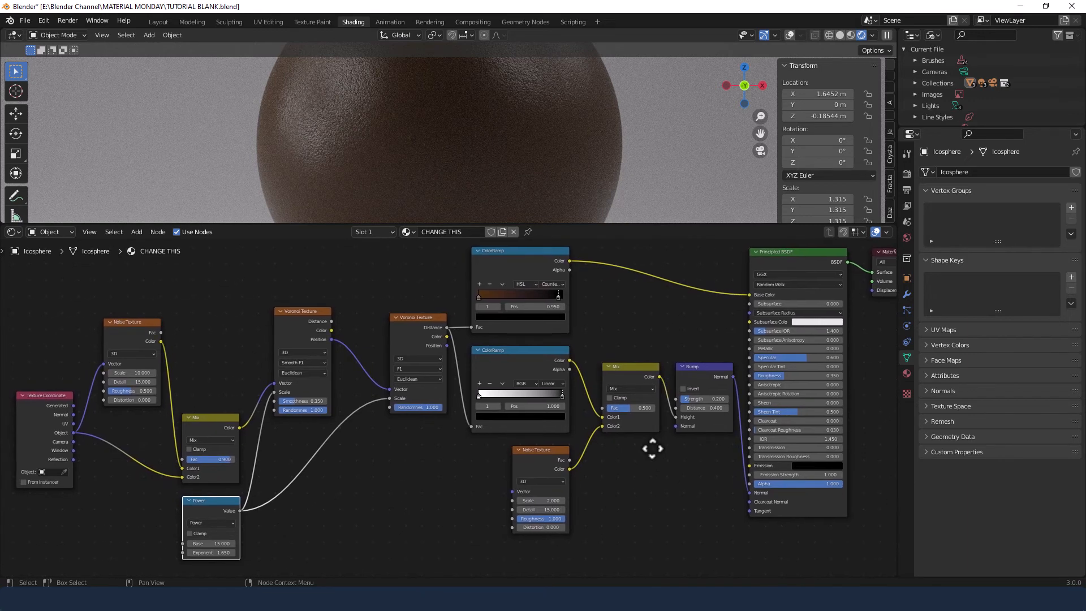
Render the current frame of the leather sphere via Render Image (F12).
click(66, 21)
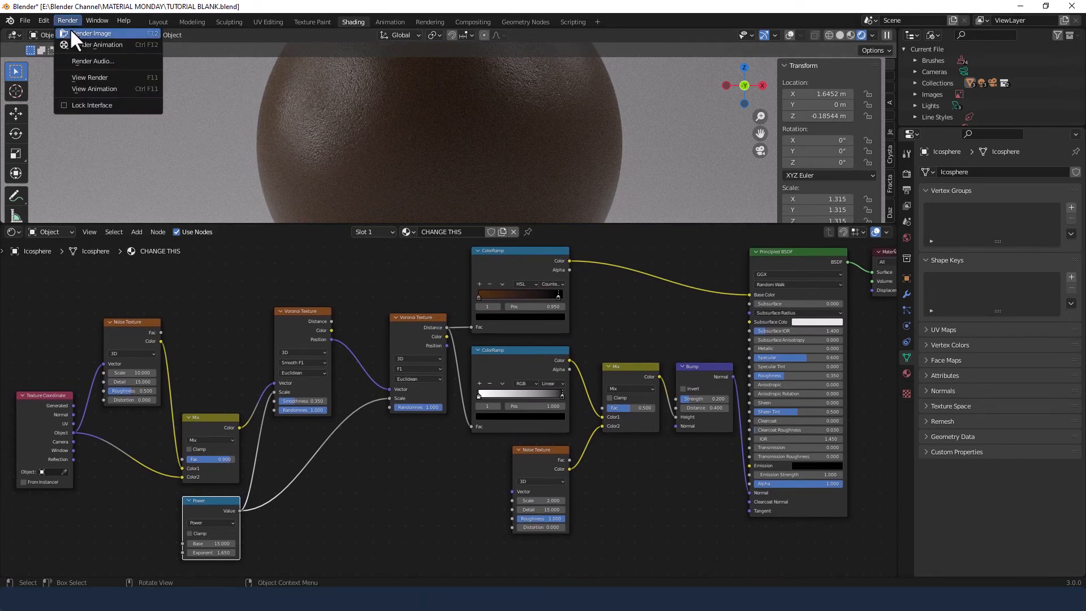
click(92, 33)
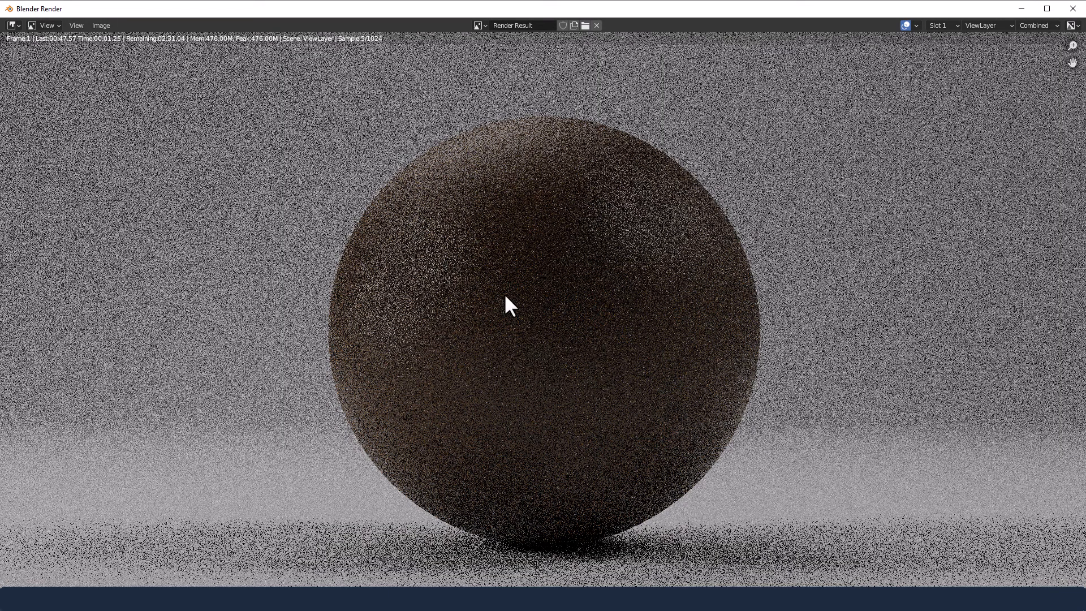